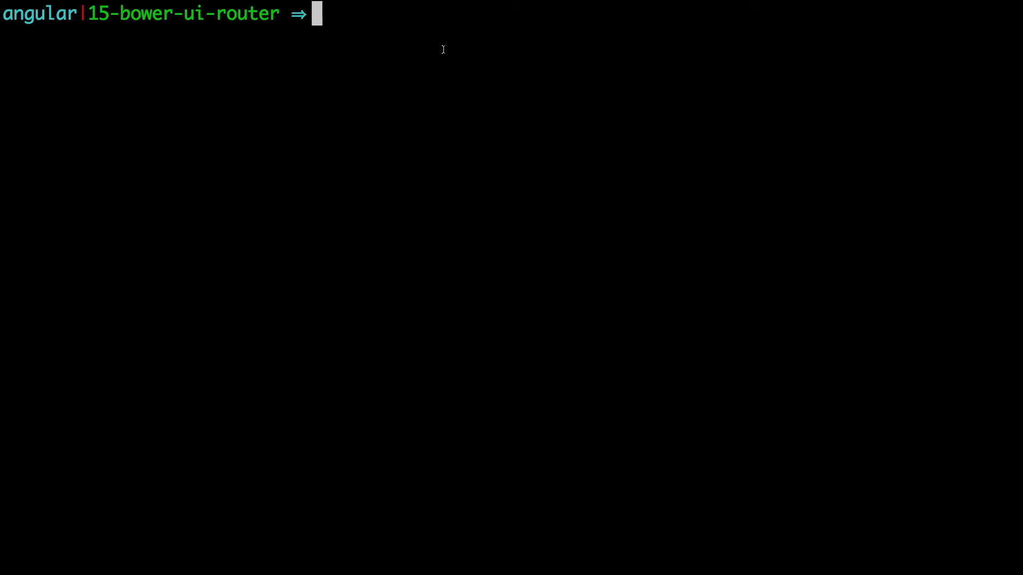
# Run npm install -g bower, which fails on an EACCES permission error
pyautogui.write('n')
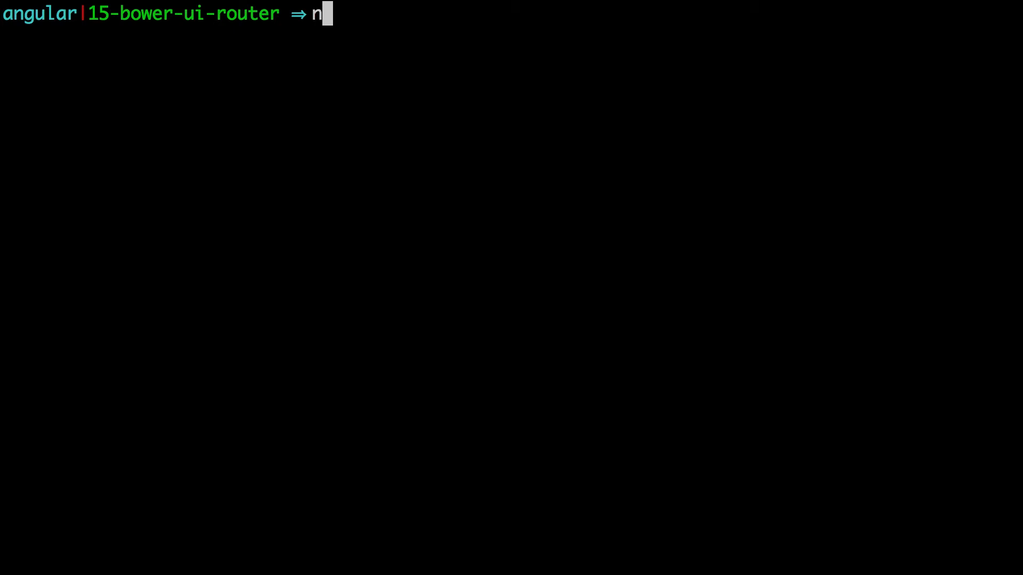
pyautogui.write('pm ins')
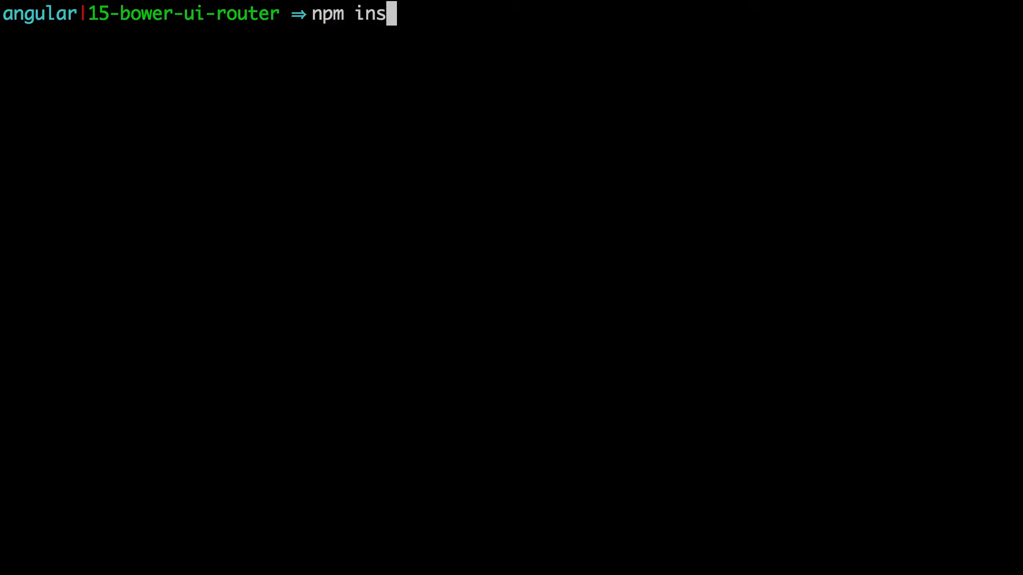
pyautogui.write('tall -')
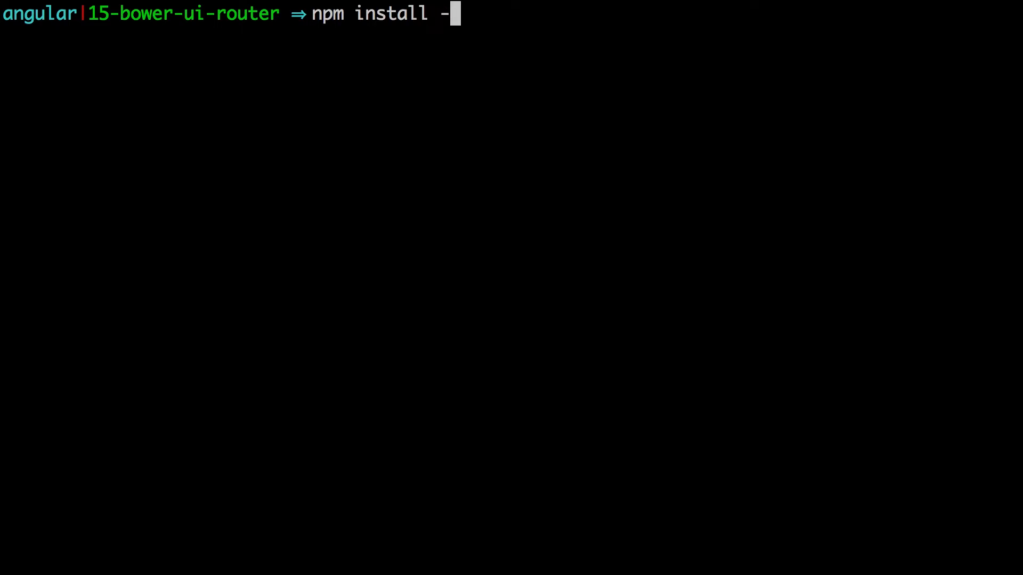
pyautogui.write('g b')
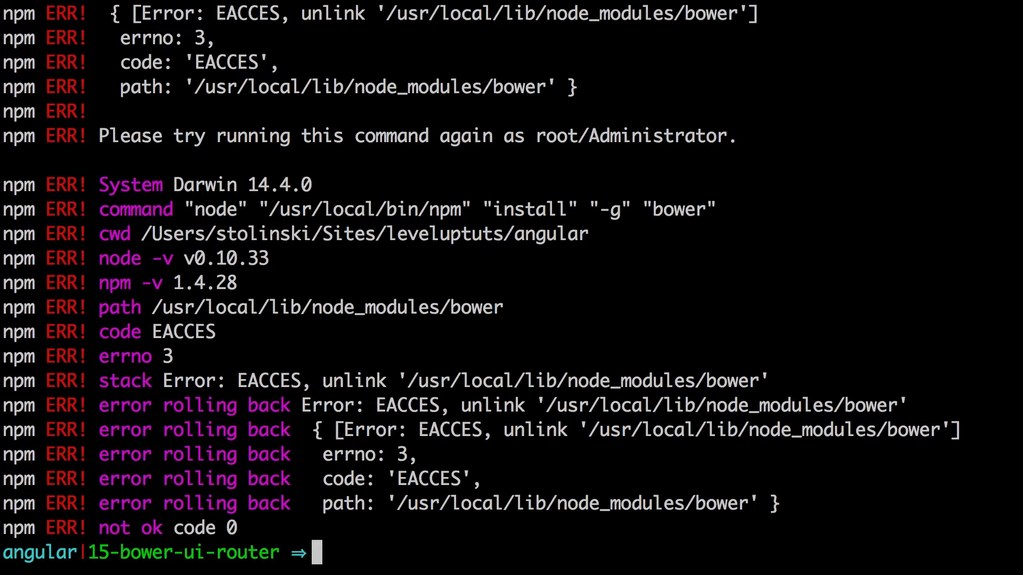
# Rerun the global Bower install with sudo so it completes successfully
pyautogui.write('sudo')
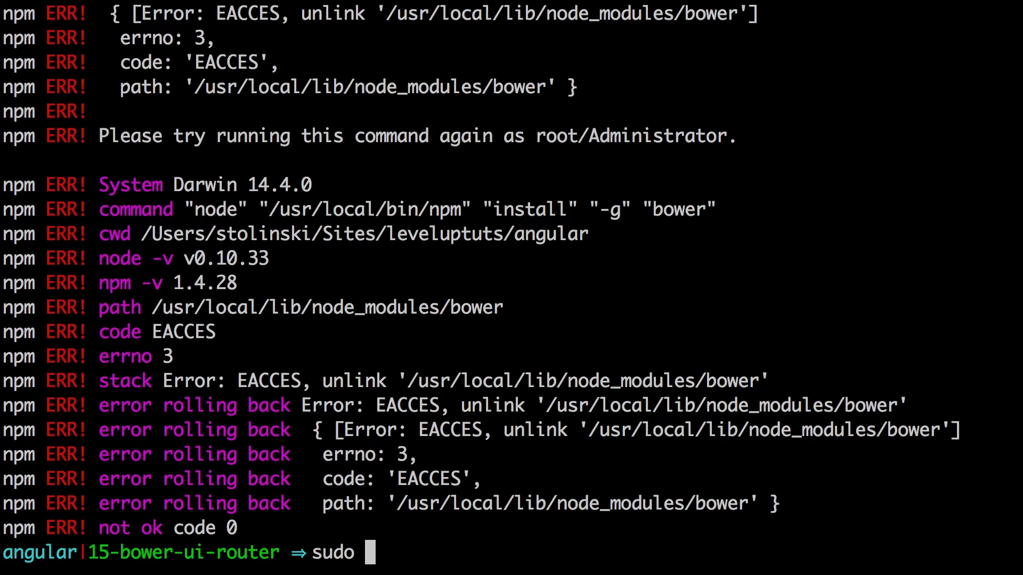
pyautogui.write('n')
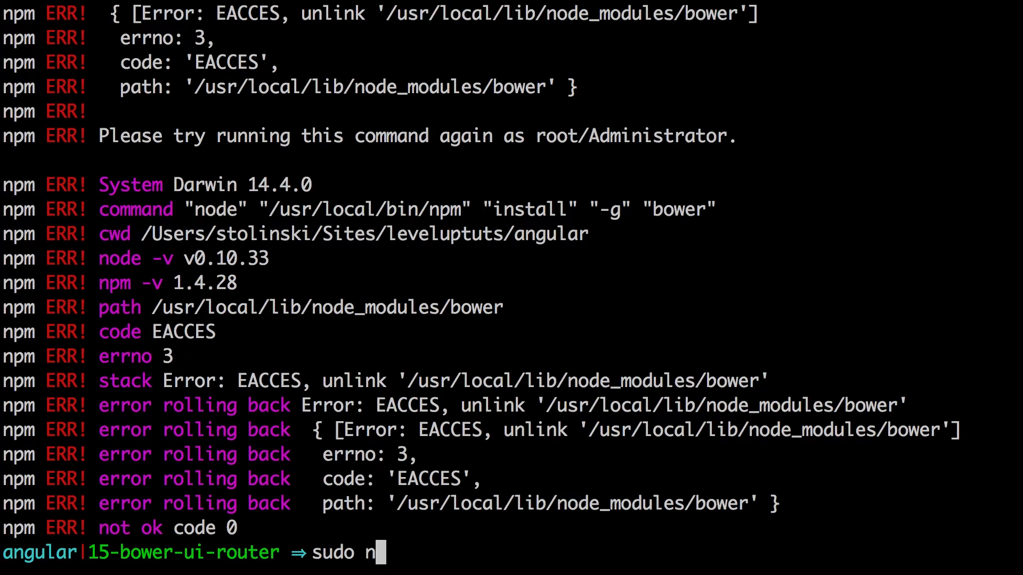
pyautogui.write('pm insal')
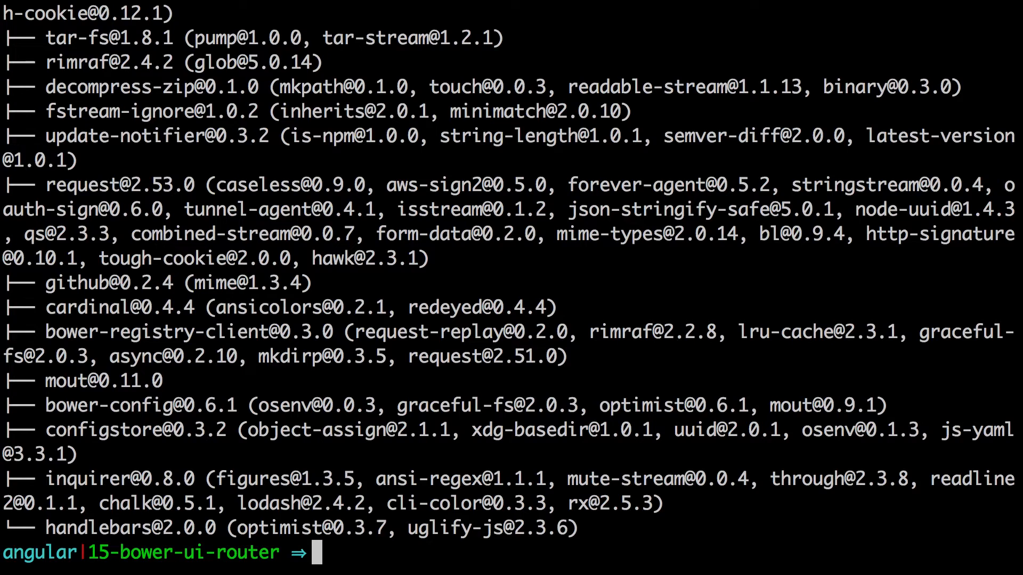
# Run bower init, accept the default version 0.0.0, module type and authors, and confirm with Y
pyautogui.write('bower init')
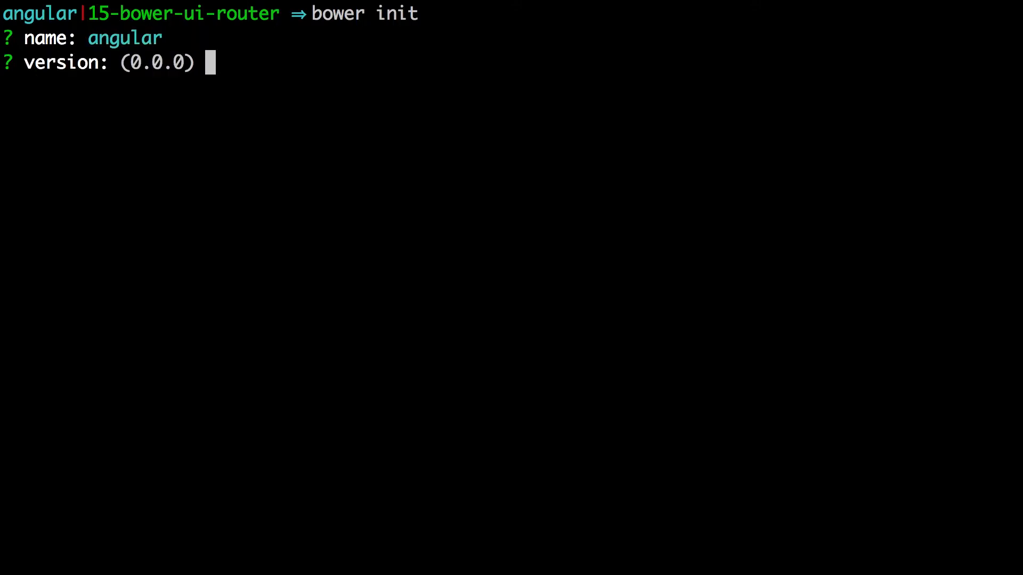
pyautogui.press('enter')
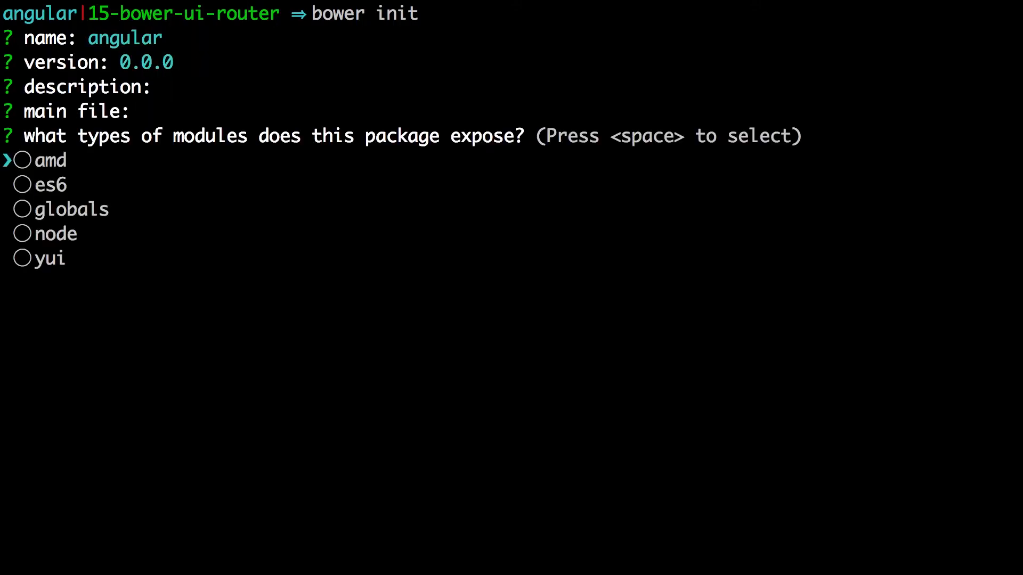
pyautogui.press('down')
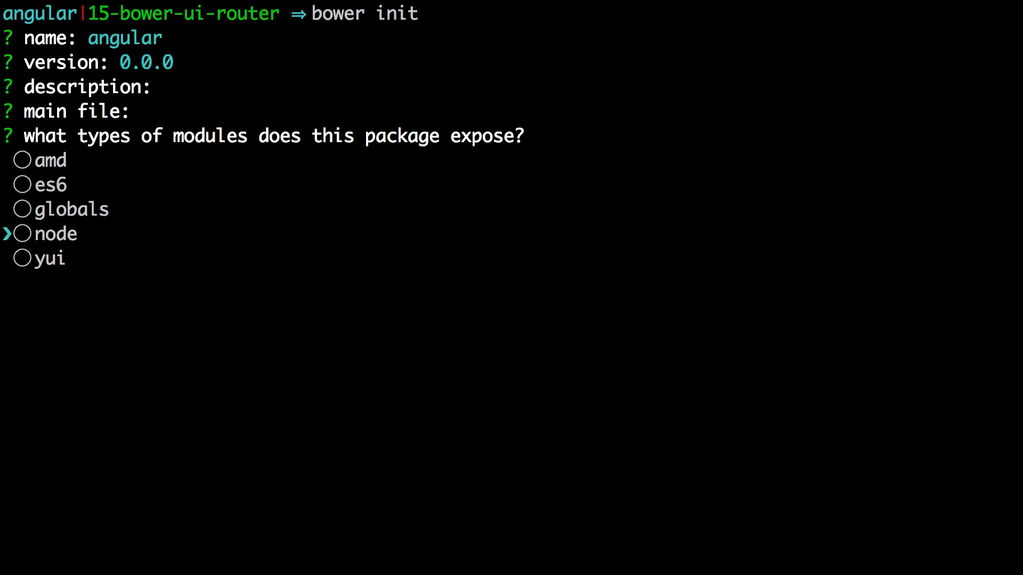
pyautogui.press('enter')
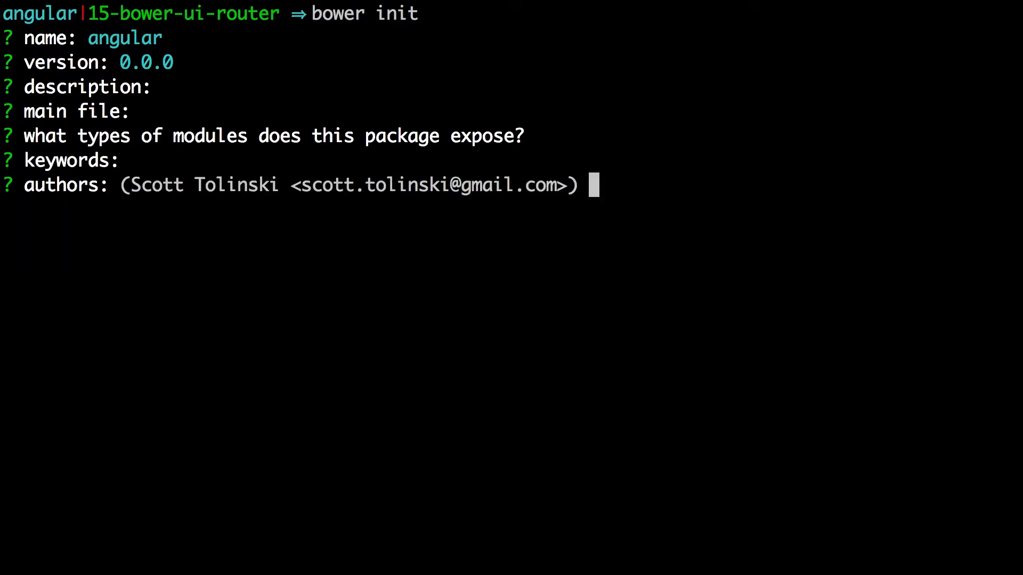
pyautogui.press('enter')
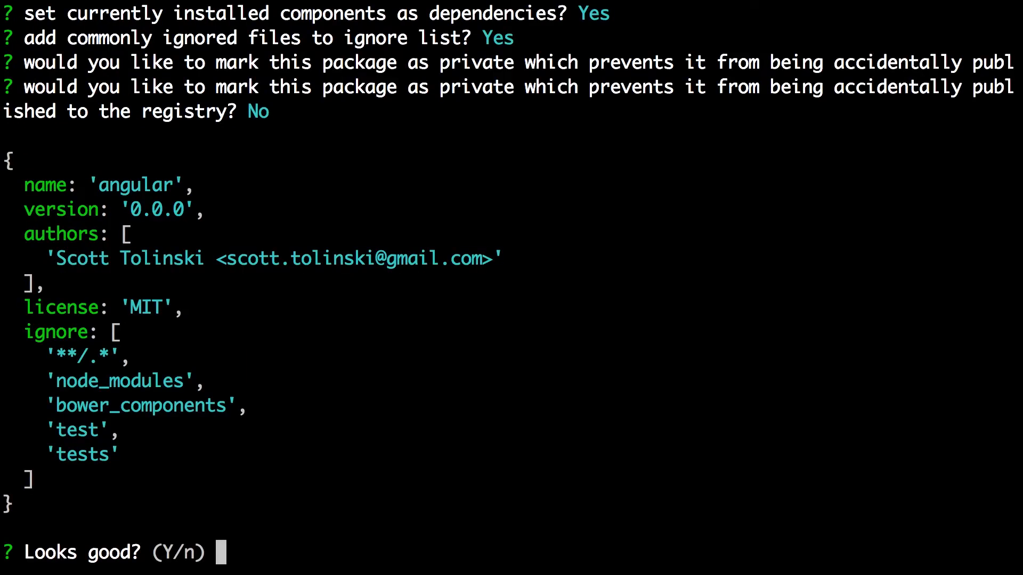
pyautogui.write('Y')
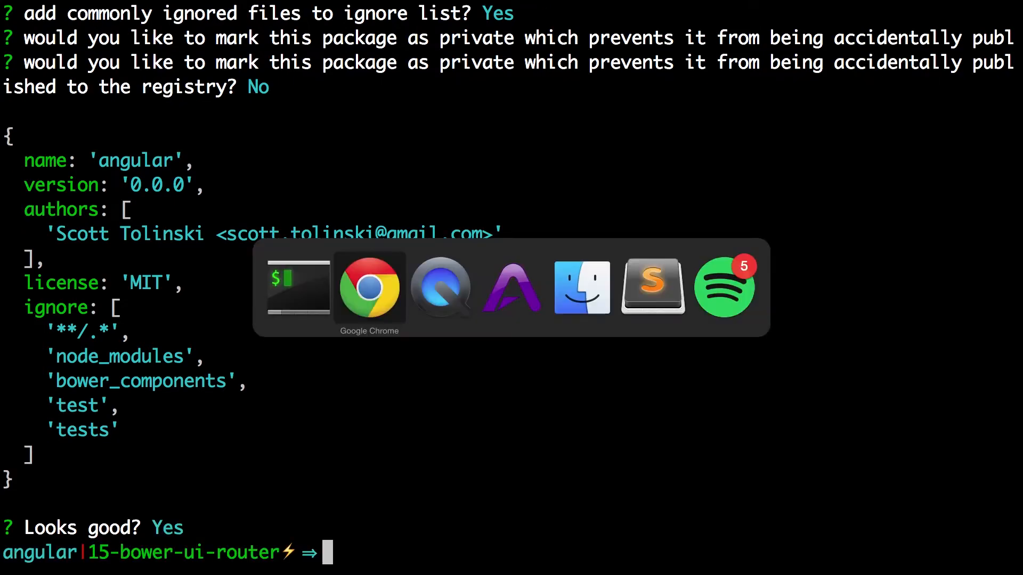
# View the generated bower.json in the editor's angular project sidebar
pyautogui.click(652, 287)
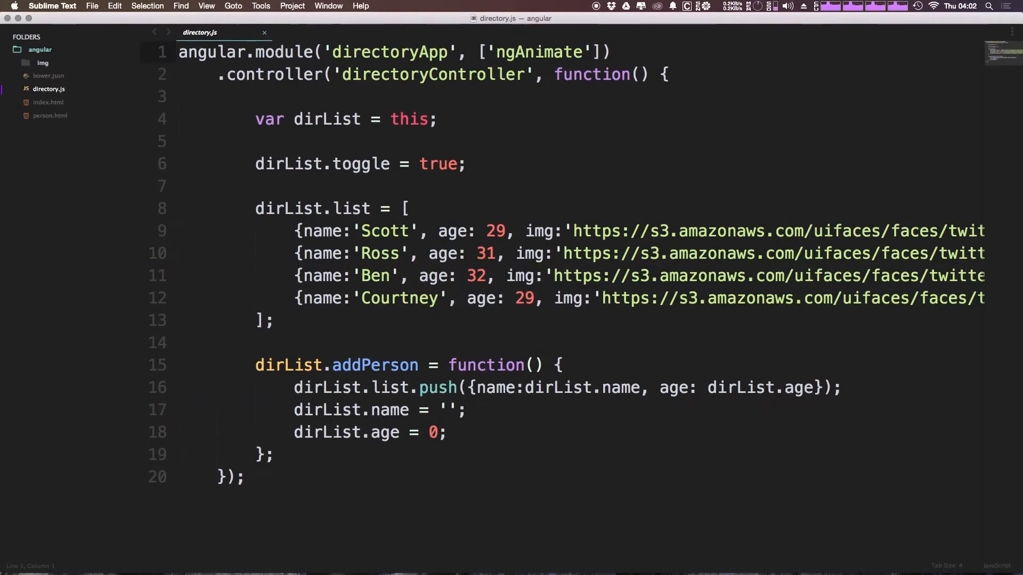
pyautogui.click(48, 74)
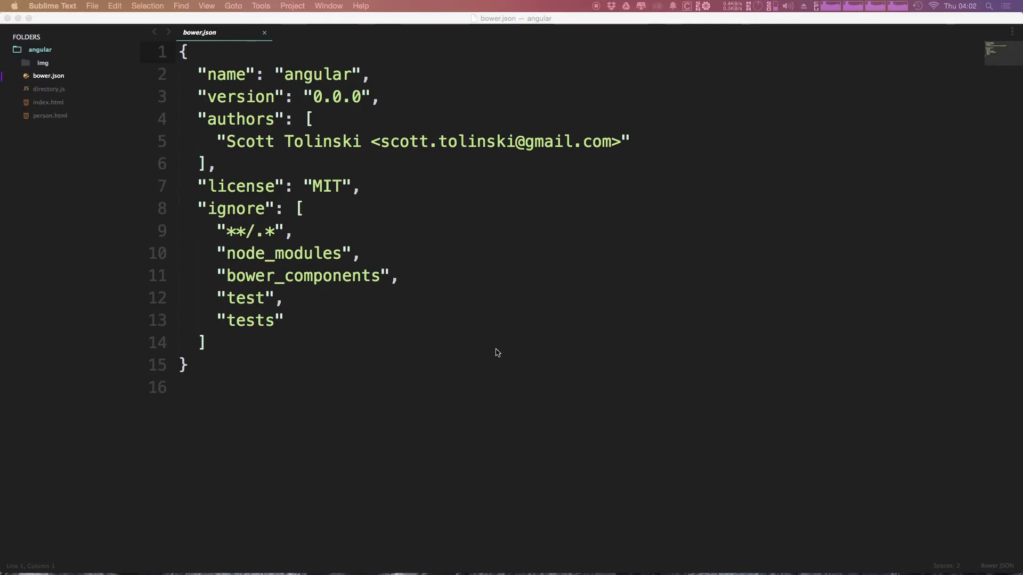
pyautogui.moveTo(3, 459)
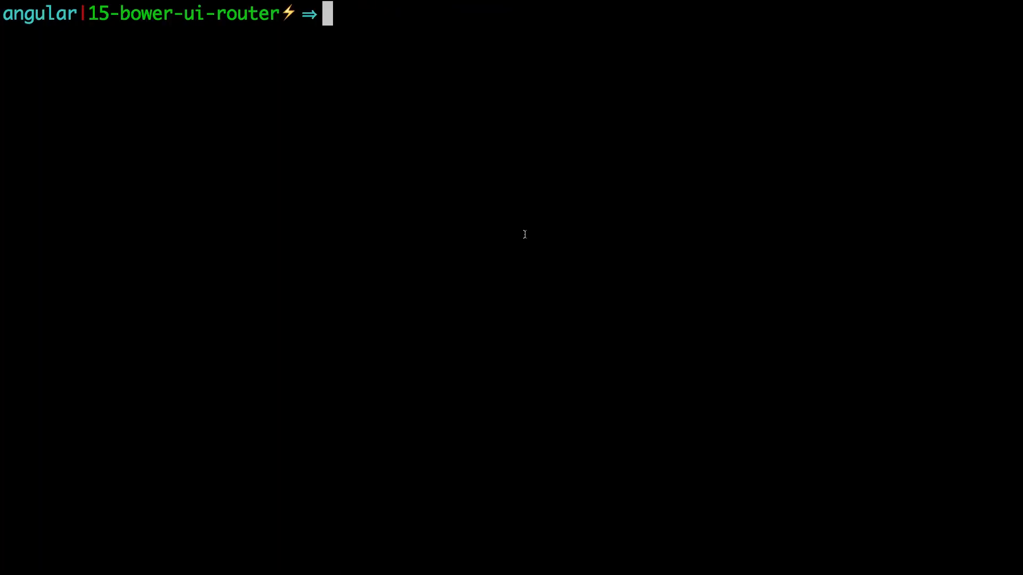
# Enter bower install angular at the prompt without running it yet
pyautogui.write('b')
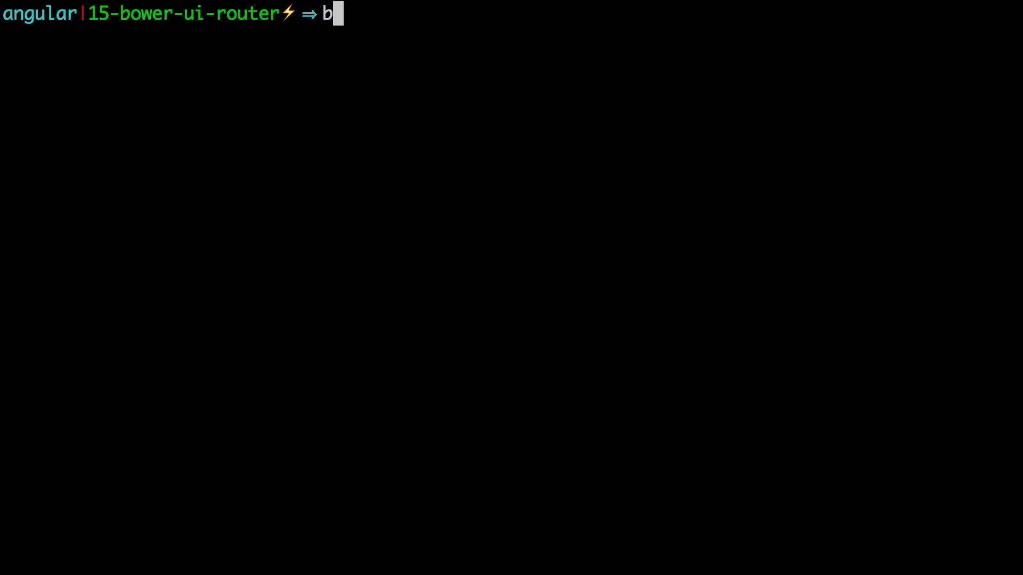
pyautogui.write('ower in')
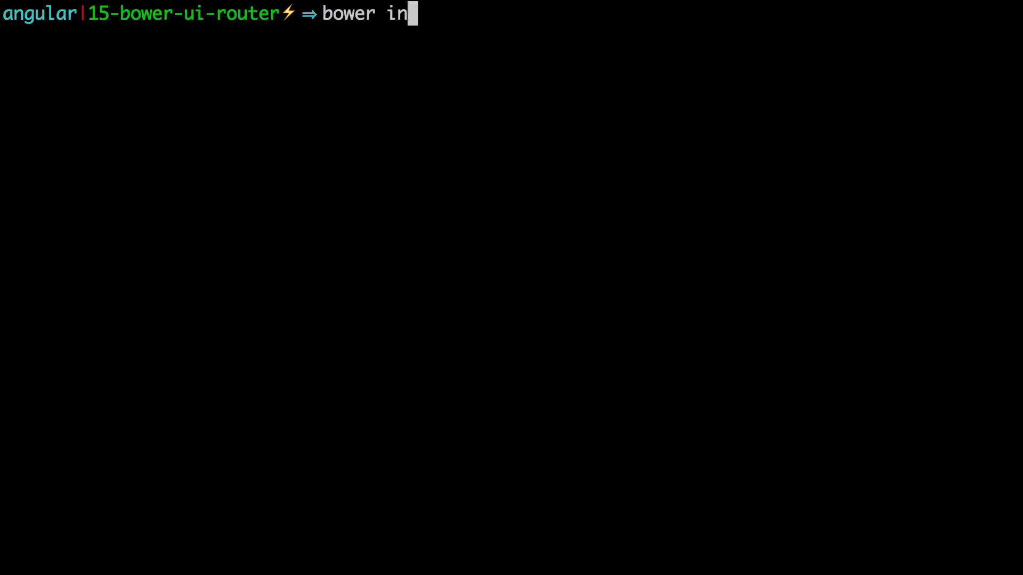
pyautogui.write('stall')
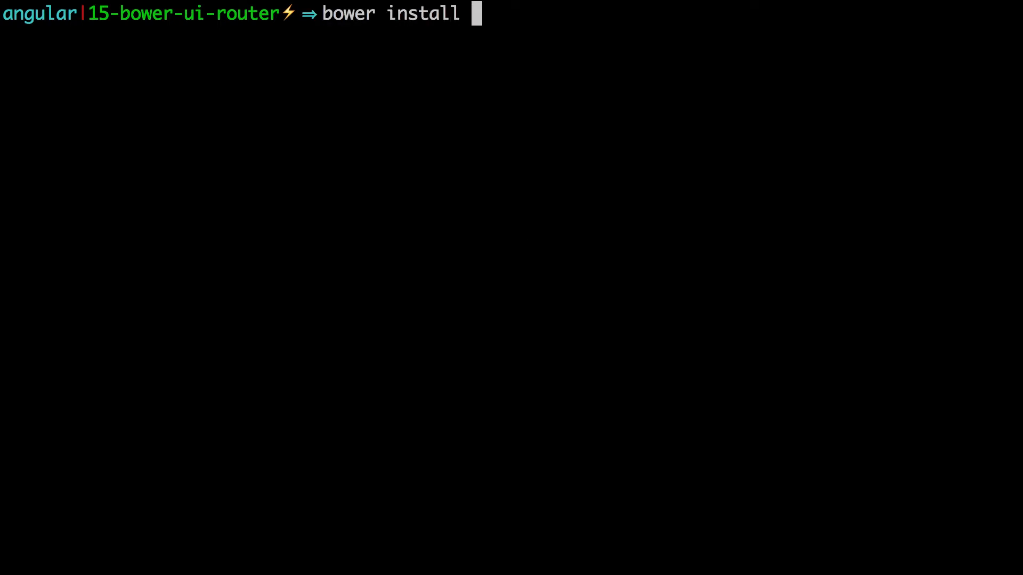
pyautogui.write('angular')
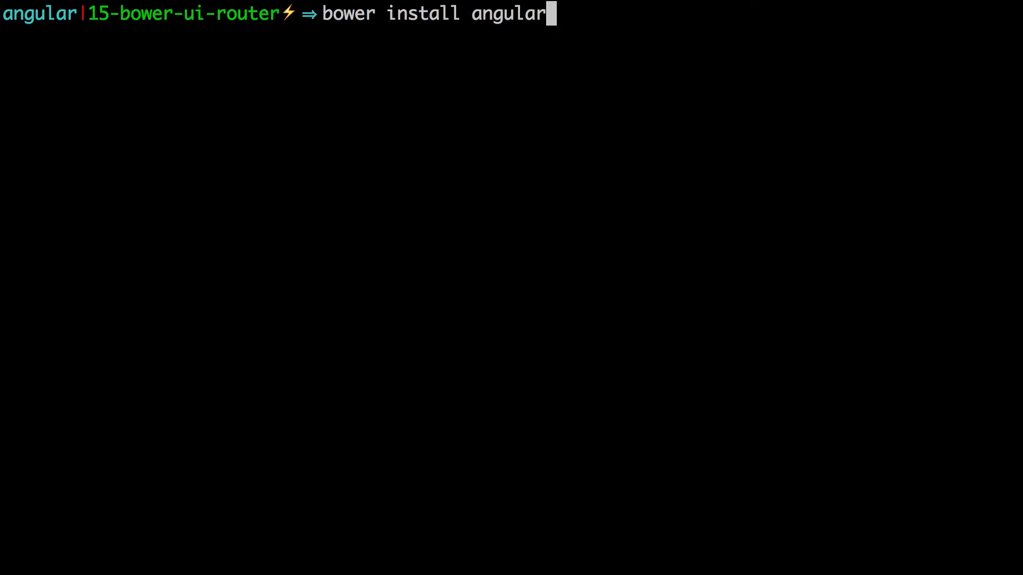
# Run bower install angular-ui-router, installing angular-ui-router 0.2.15 and angular 1.4.3
pyautogui.write('-ui-router')
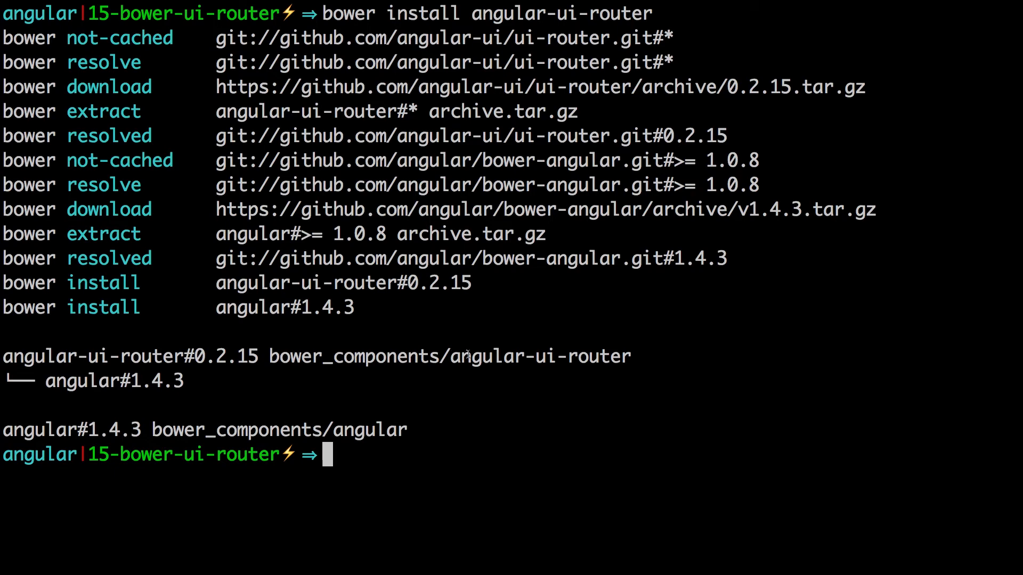
pyautogui.press('cmd+tab')
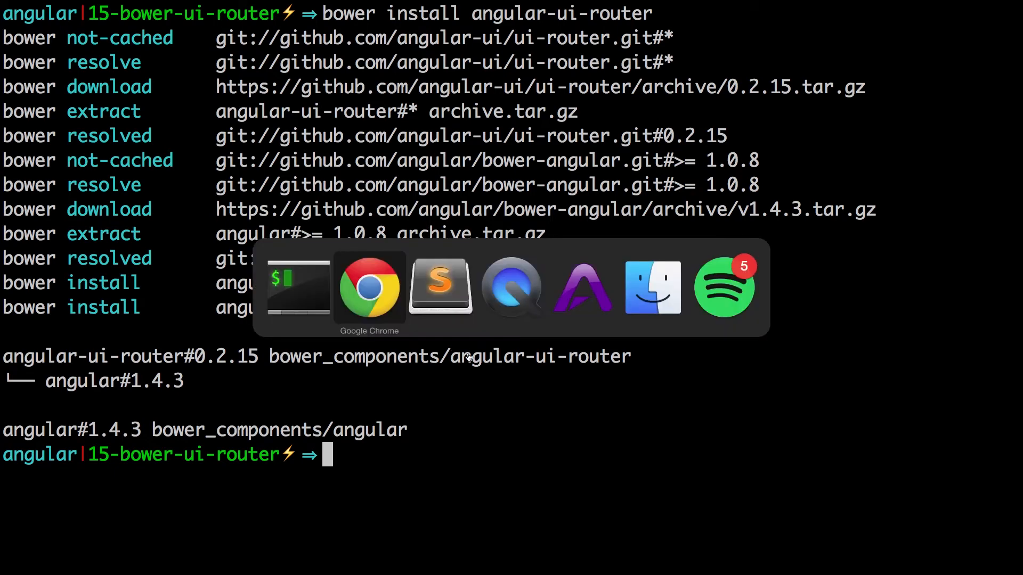
# Expand bower_components and angular-ui-router in the sidebar, then load index.html for editing
pyautogui.click(440, 287)
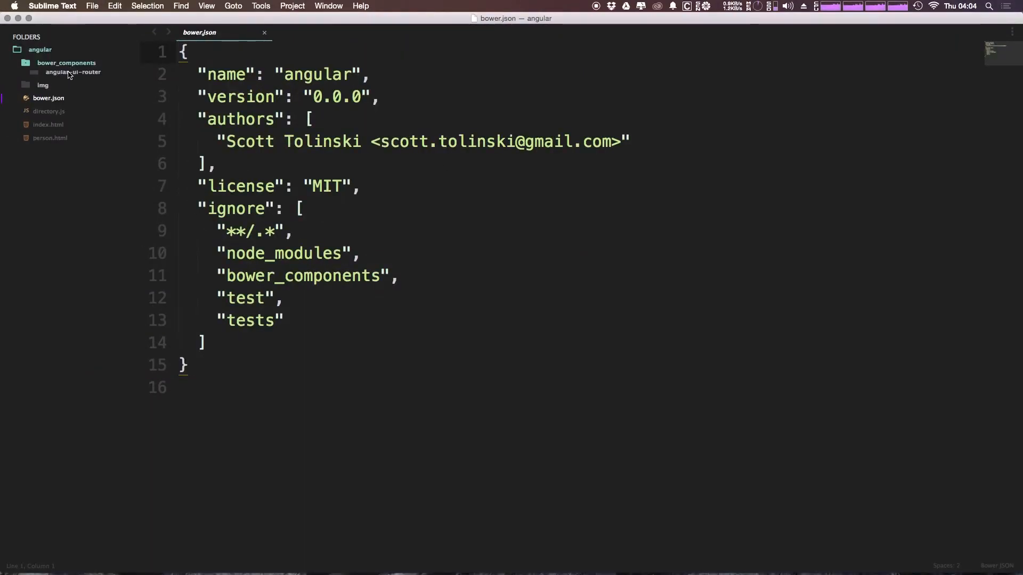
pyautogui.click(66, 61)
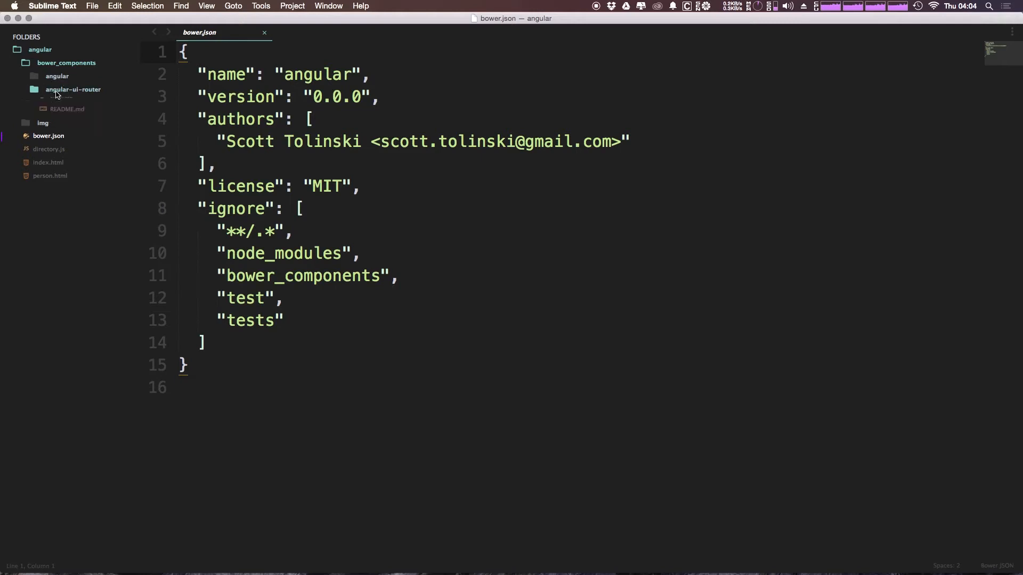
pyautogui.click(73, 89)
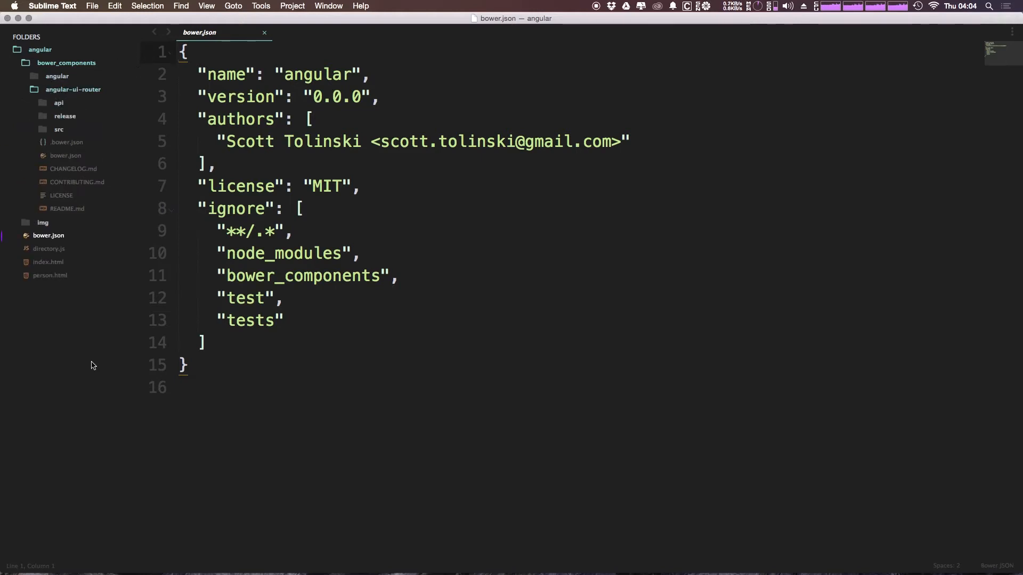
pyautogui.click(48, 262)
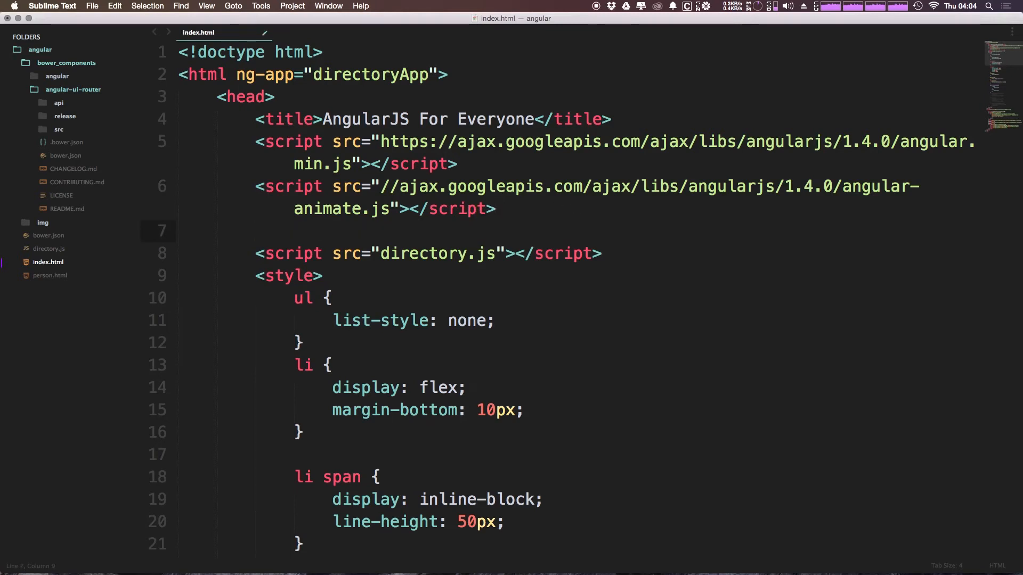
# Add a script tag with src started at /bower_components/angular-ui-router/
pyautogui.write('script')
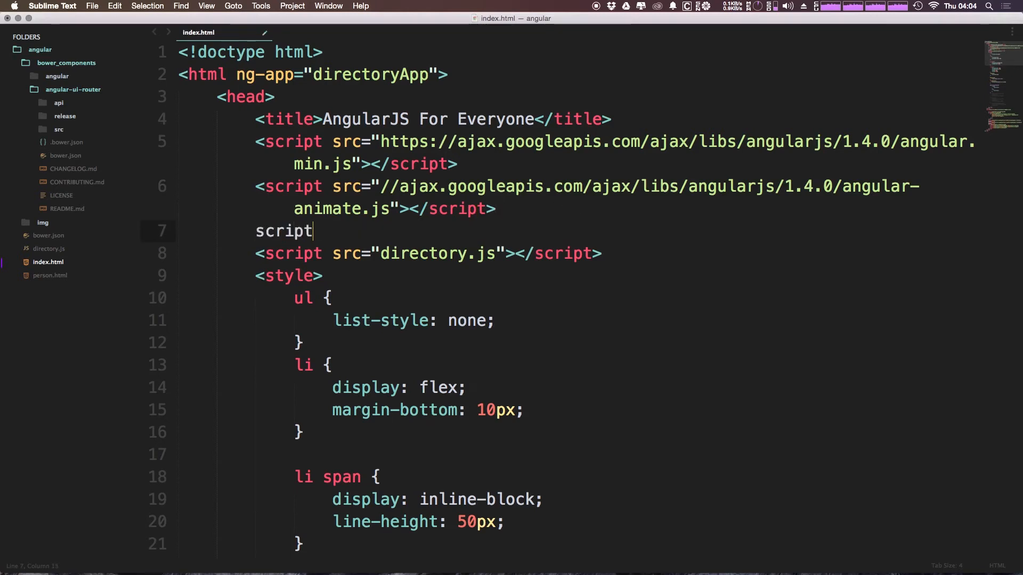
pyautogui.write('<script type="text/javascript"></script>')
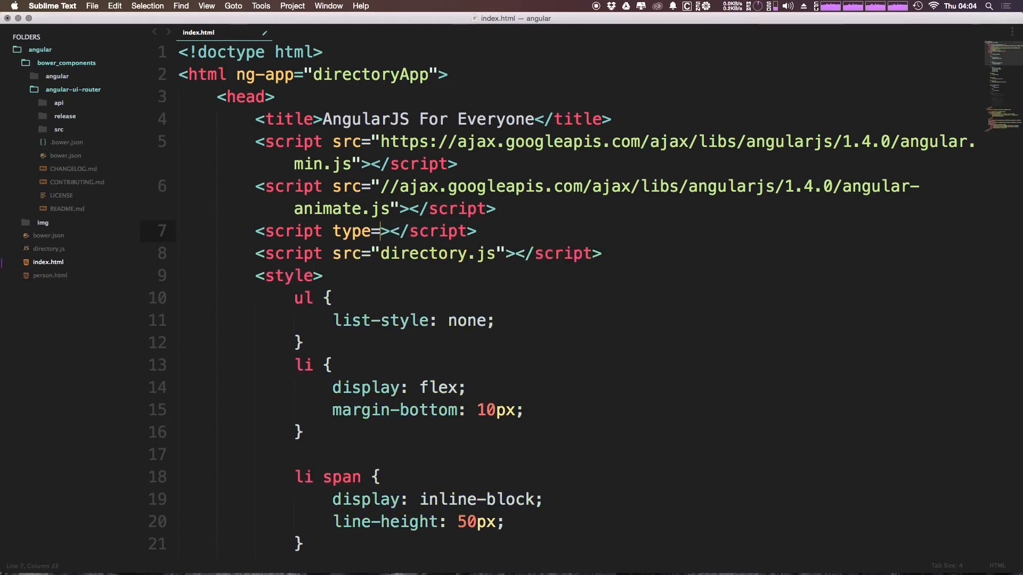
pyautogui.press('backspace')
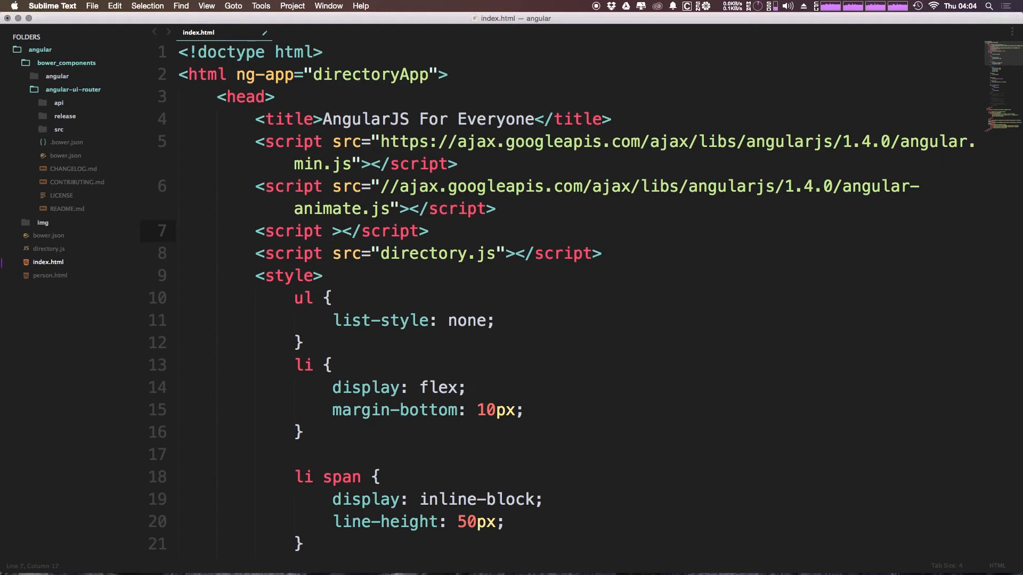
pyautogui.write('scr')
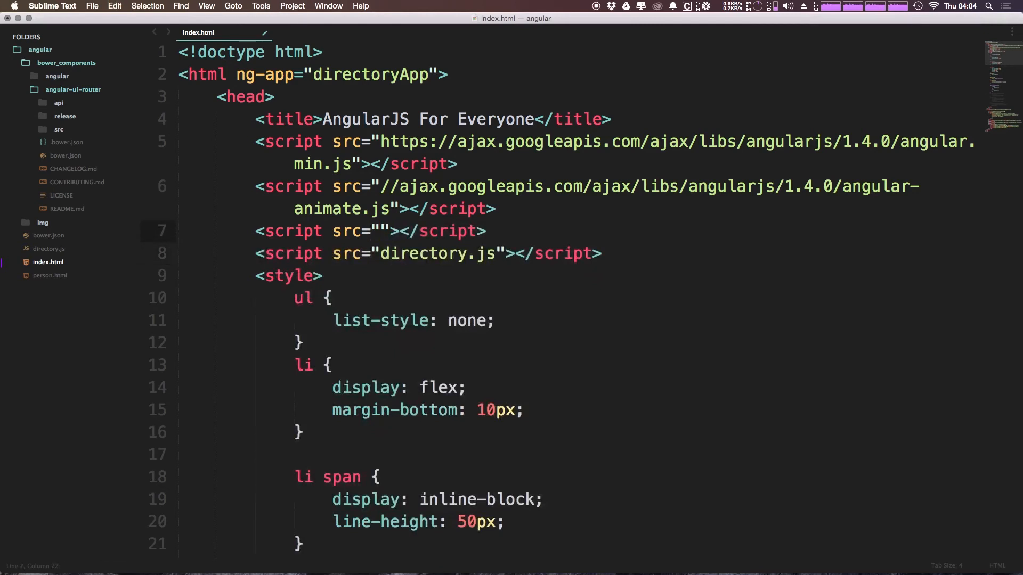
pyautogui.write('/')
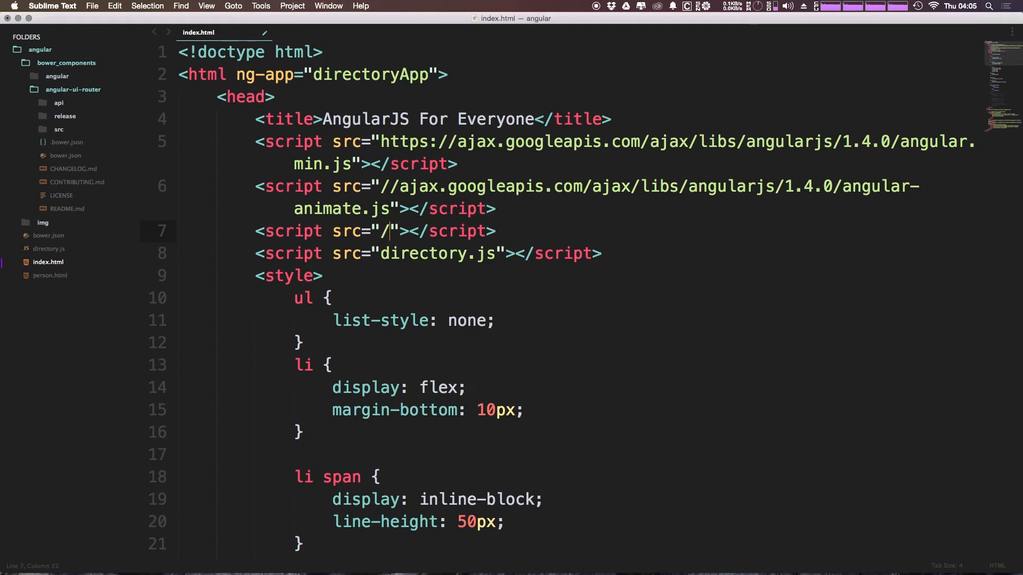
pyautogui.write('bower')
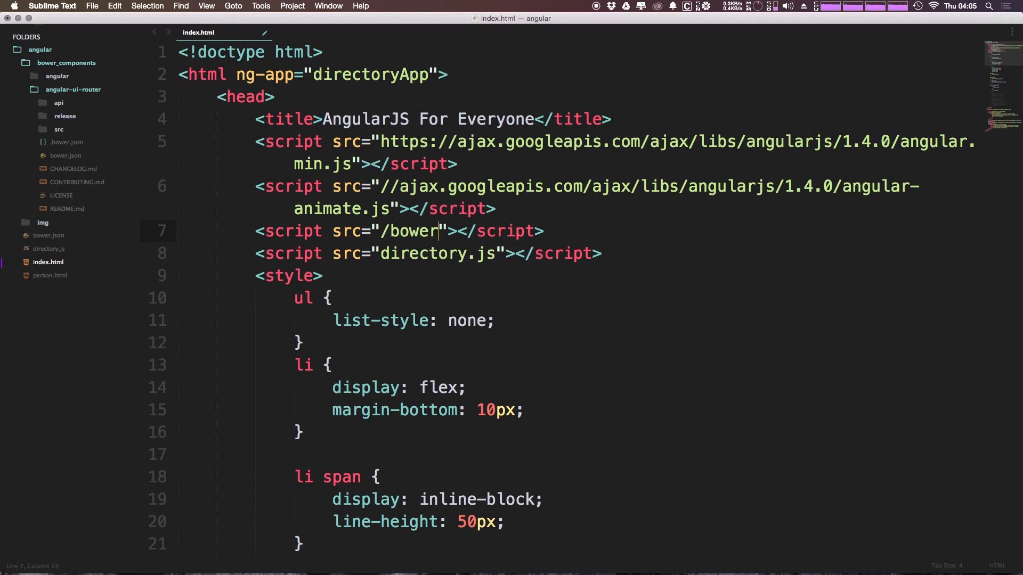
pyautogui.write('_compone')
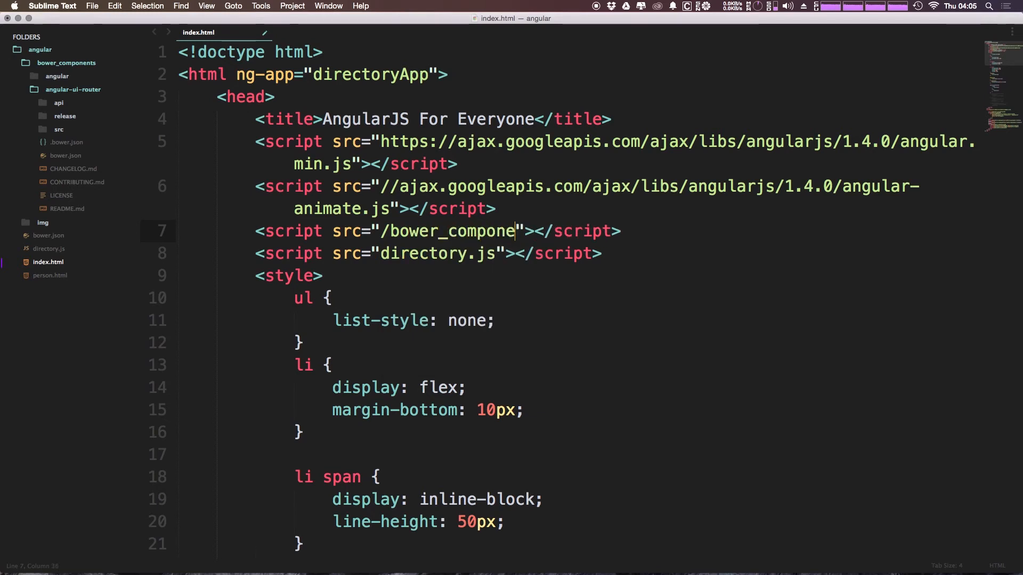
pyautogui.write('nts/')
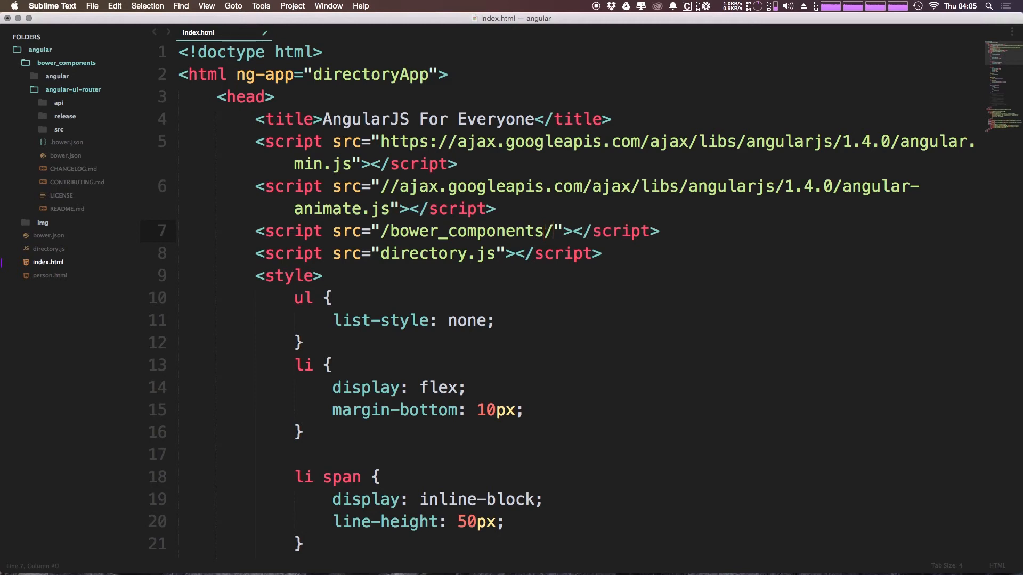
pyautogui.write('angular-')
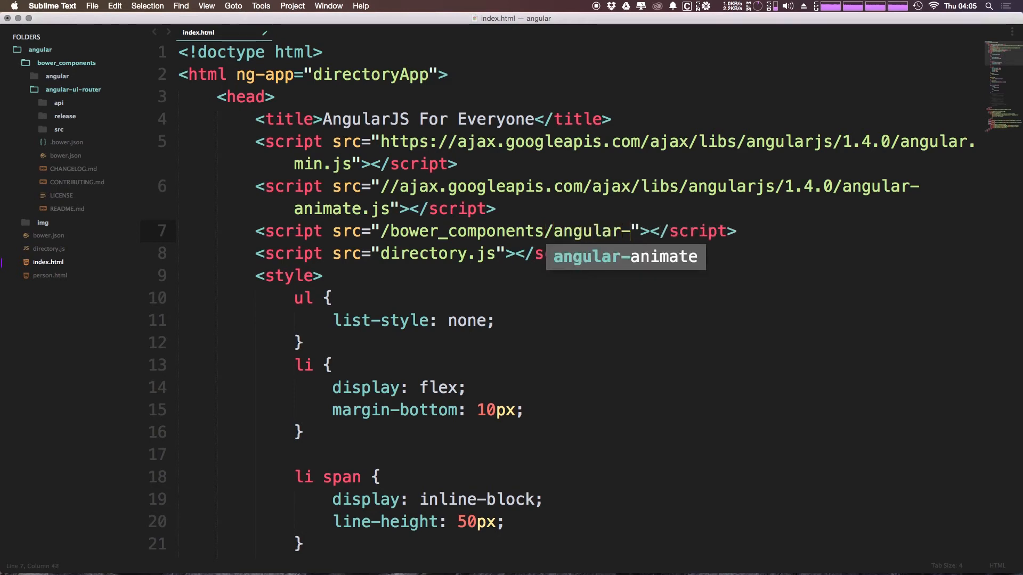
pyautogui.write('ui-r')
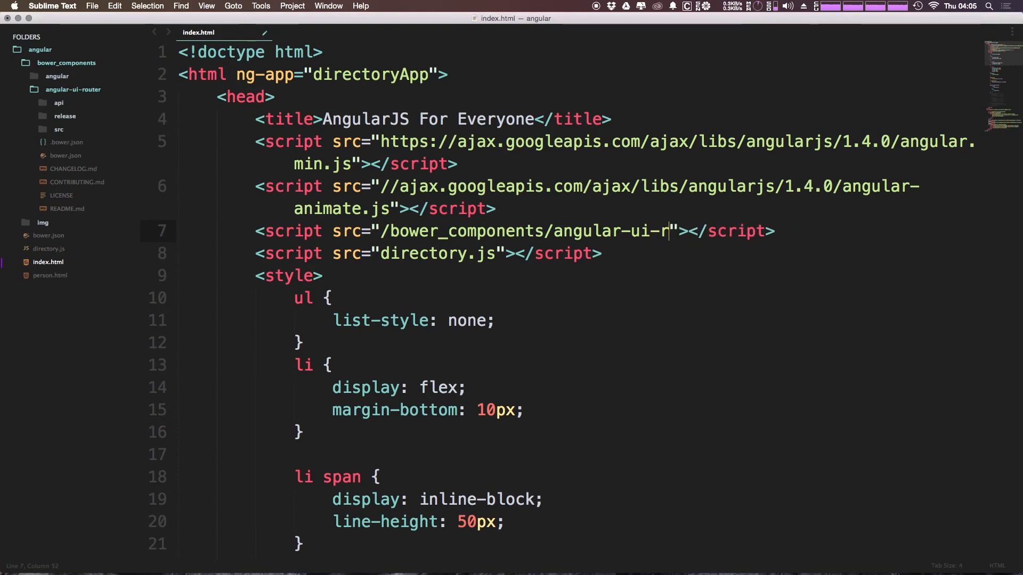
pyautogui.write('outer/')
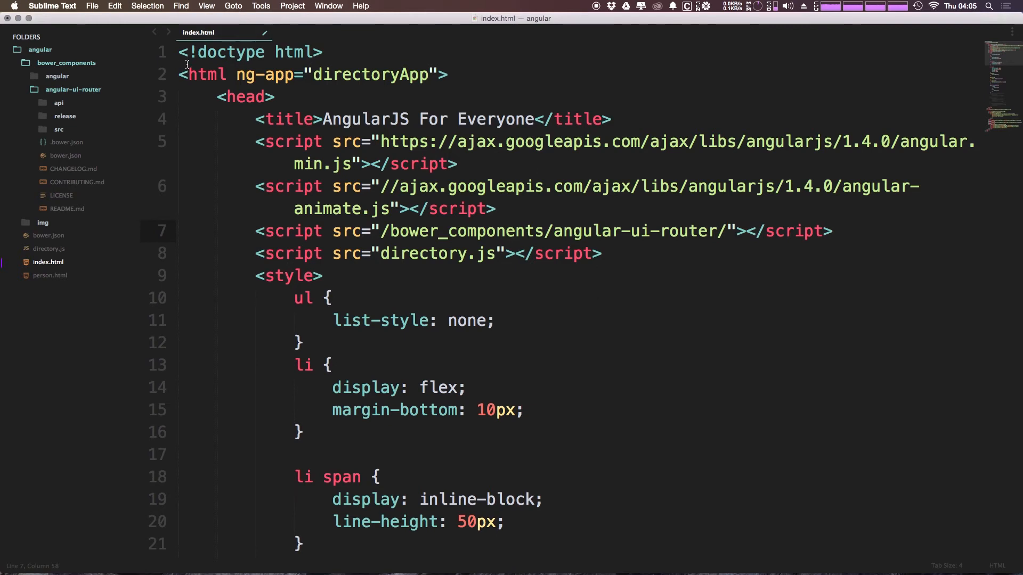
# Check the release folder's files and extend the path to release/angular-ui-router.min.js
pyautogui.click(65, 116)
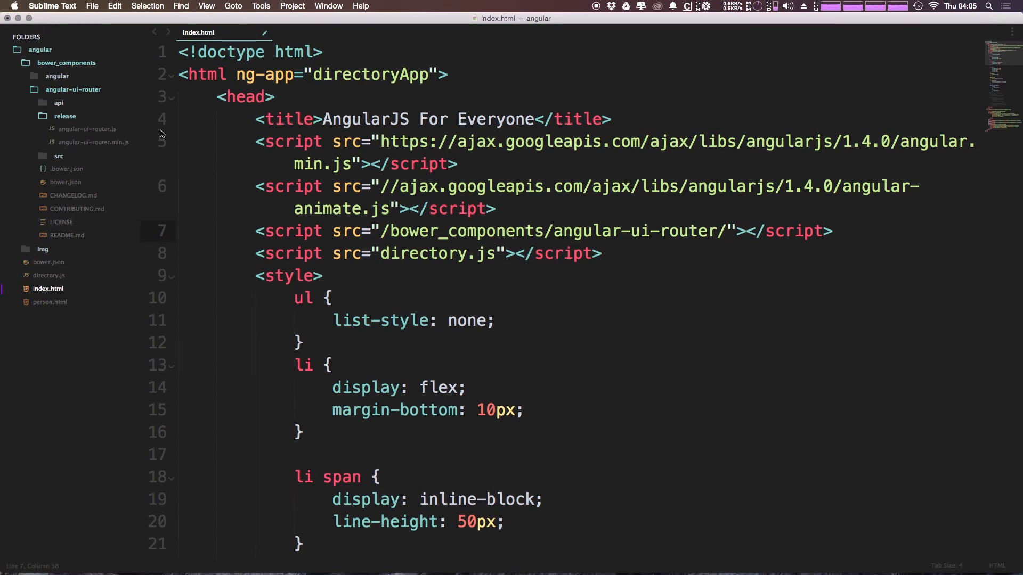
pyautogui.rightClick(93, 142)
pyautogui.write('rel')
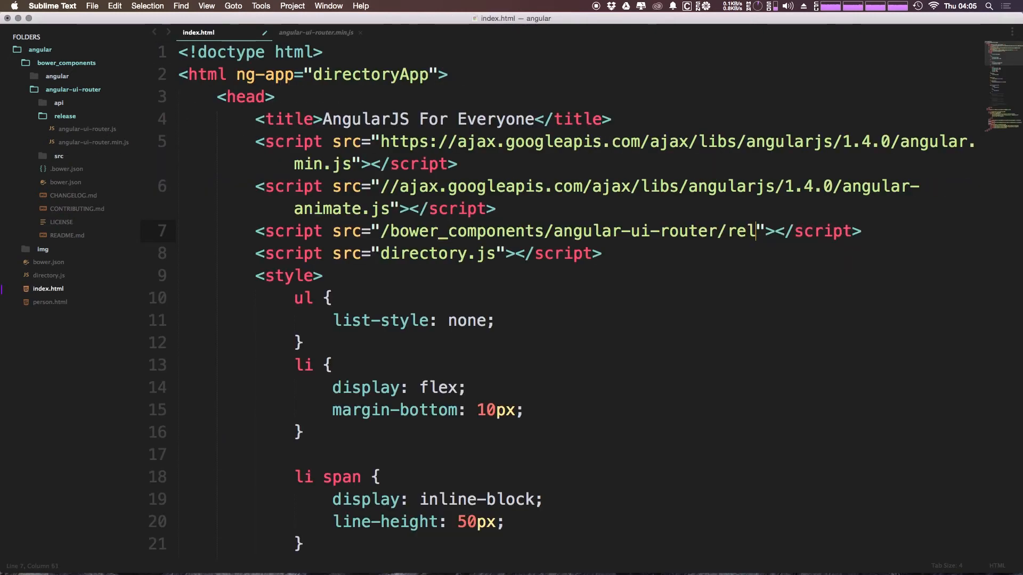
pyautogui.write('ease/')
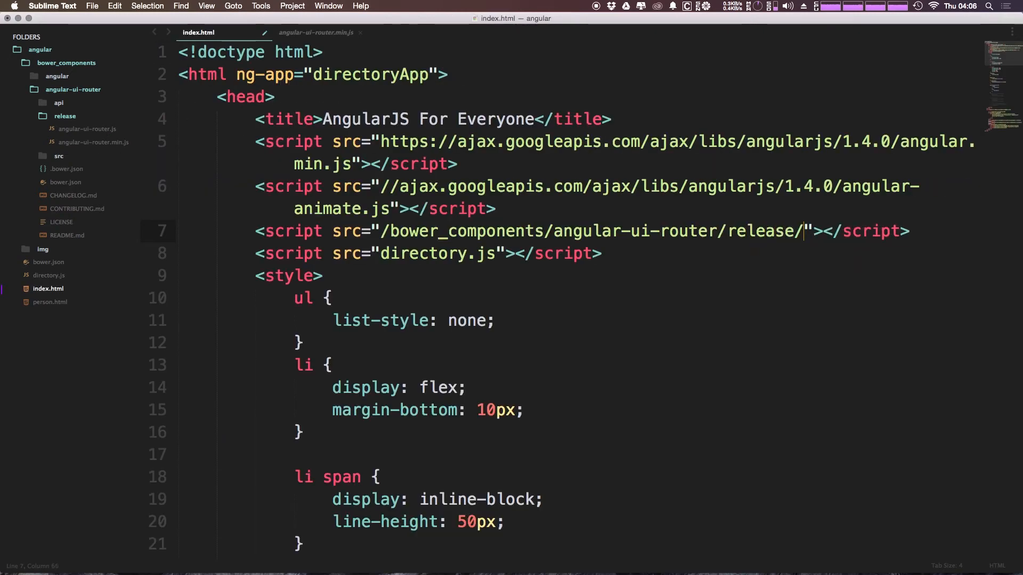
pyautogui.write('angular-ui')
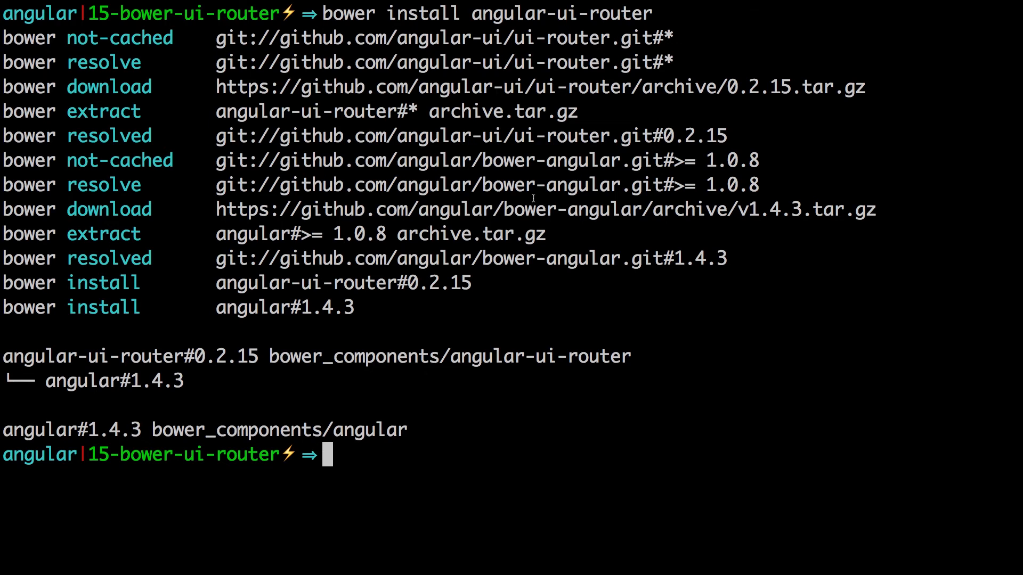
# Run python -m SimpleHTTPServer to serve the angular project locally
pyautogui.write('S')
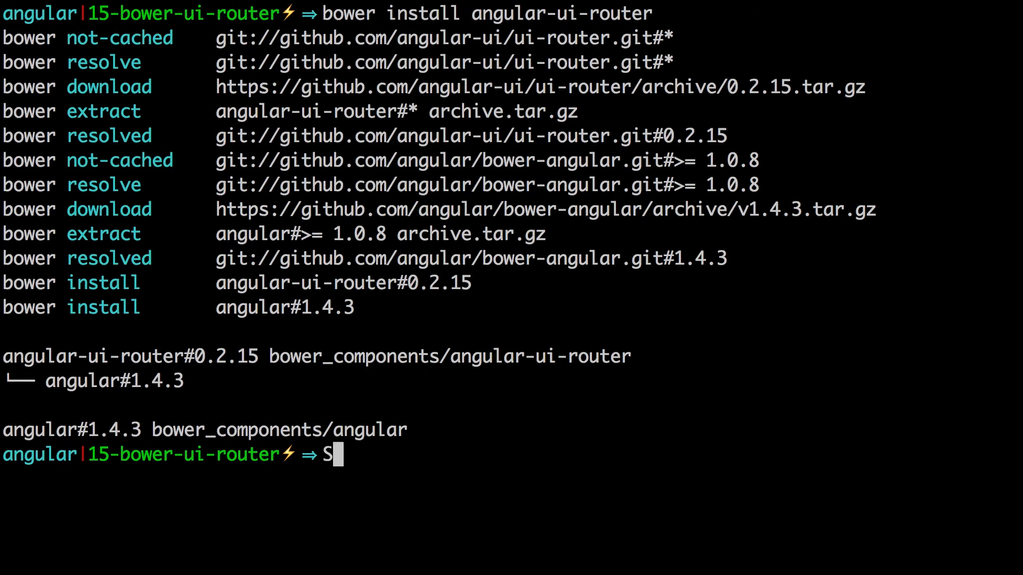
pyautogui.write('python -m SimpleHTTPServer')
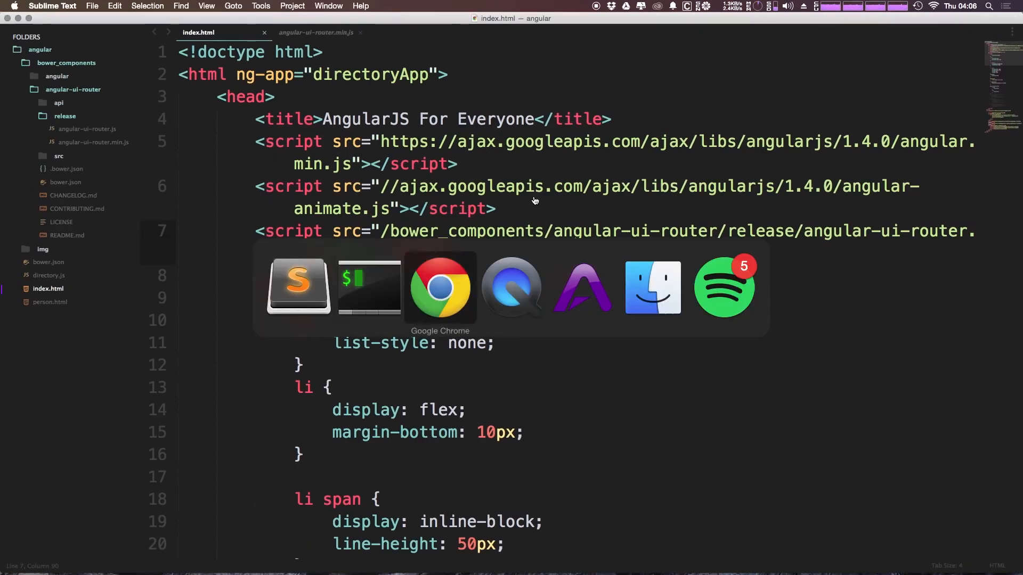
# Reload the localhost:8000 directory page to confirm Scott, Ross, Ben and Courtney still appear
pyautogui.click(440, 286)
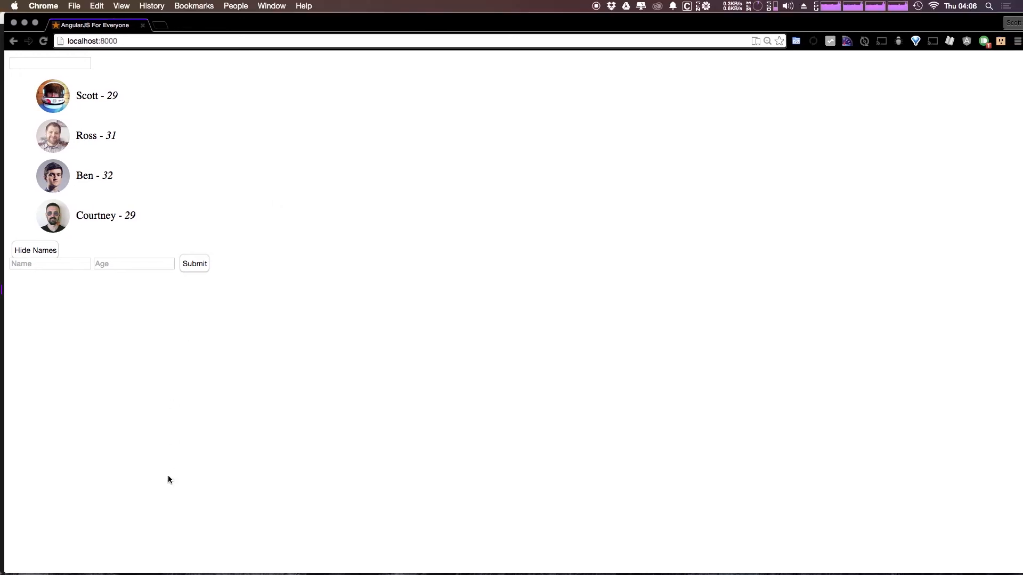
pyautogui.moveTo(252, 354)
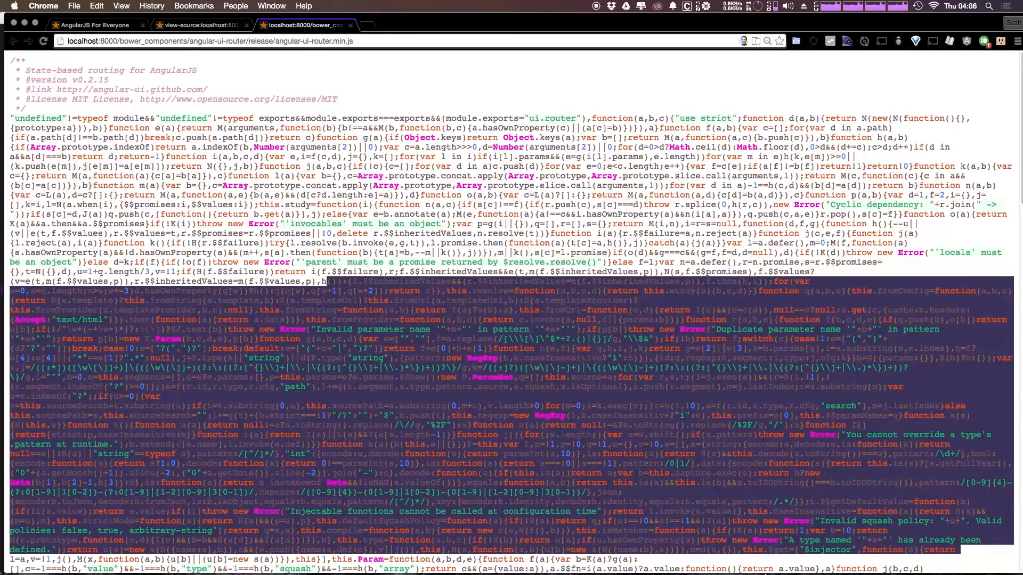
pyautogui.scroll(-3)
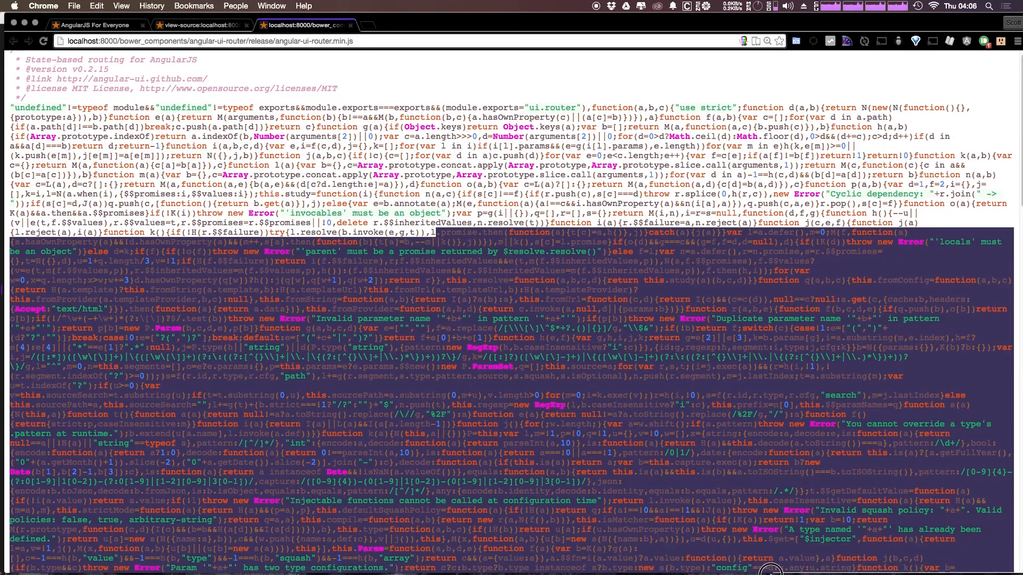
pyautogui.scroll(-3)
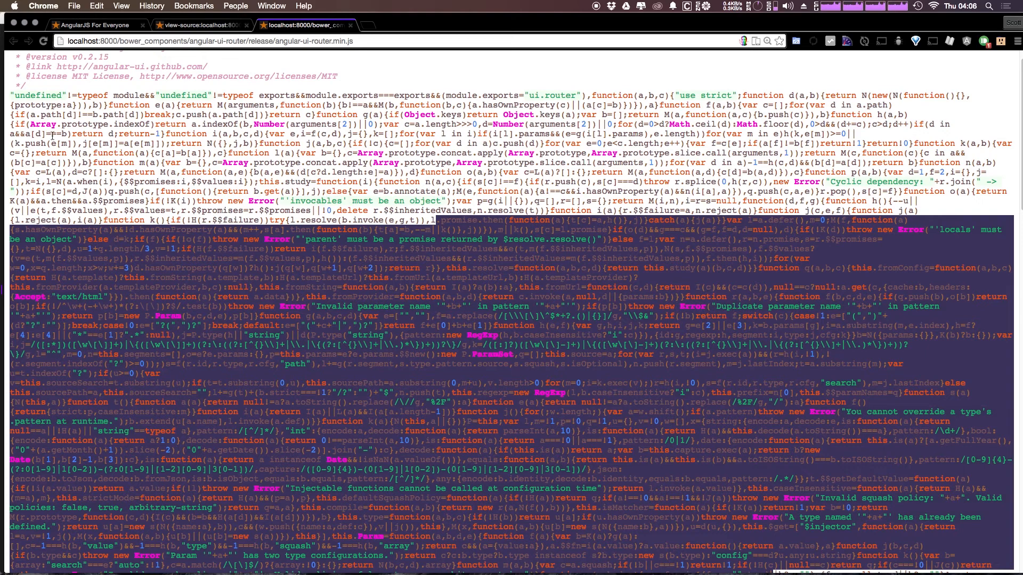
pyautogui.click(95, 24)
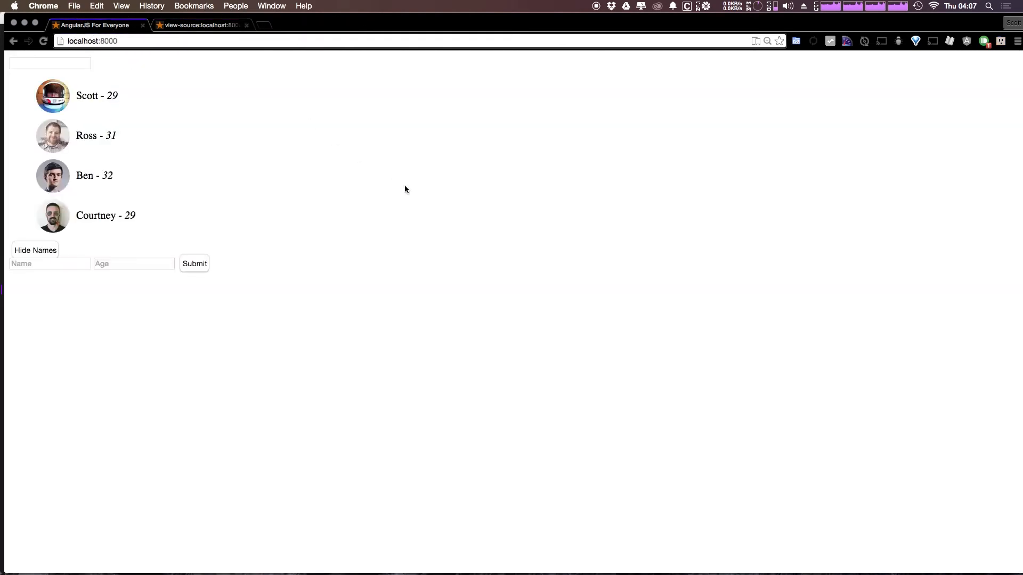
pyautogui.press('cmd+tab')
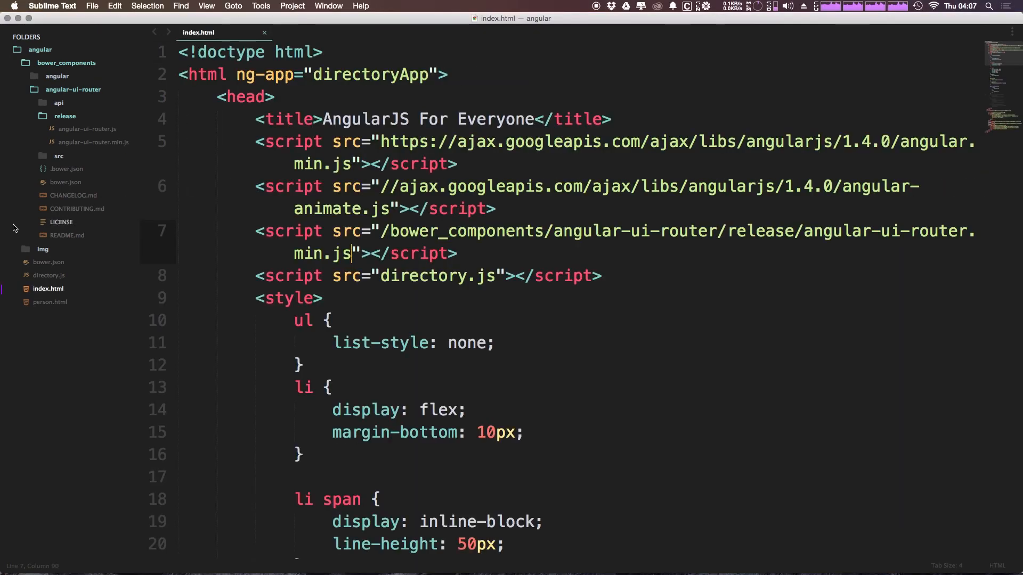
pyautogui.moveTo(246, 519)
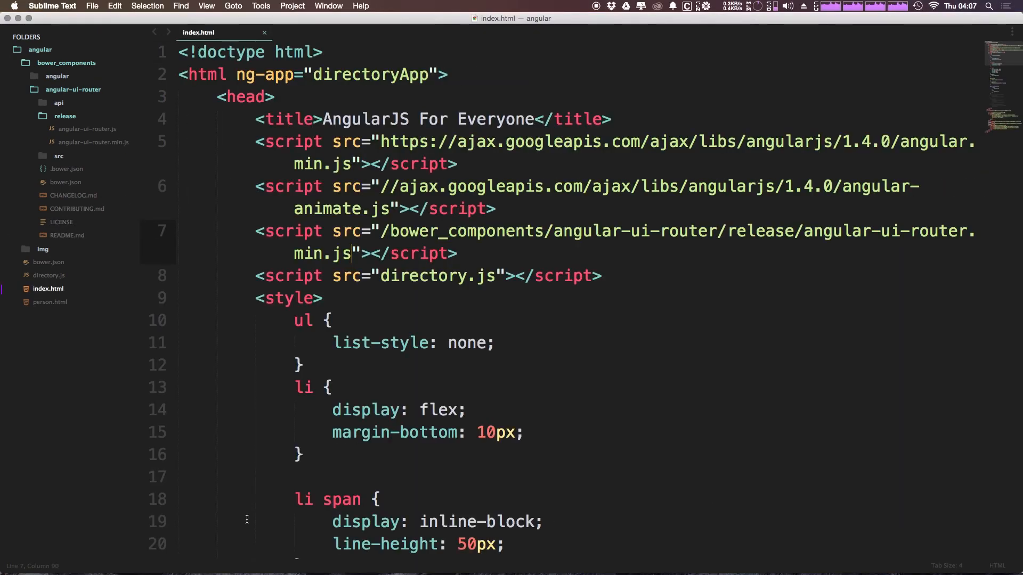
# Add 'ui.router' after 'ngAnimate' in directory.js's directoryApp dependency array
pyautogui.click(48, 275)
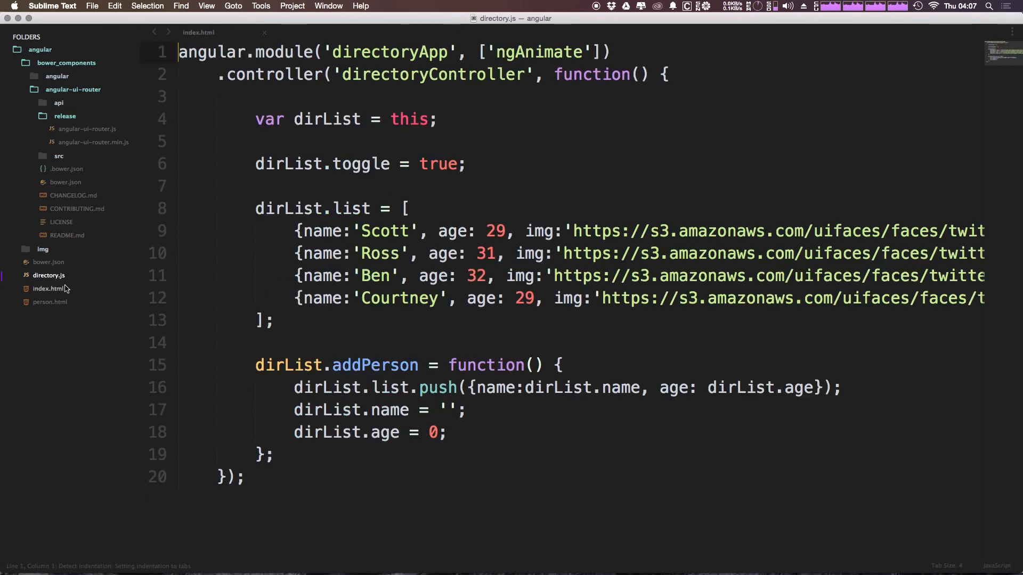
pyautogui.doubleClick(48, 275)
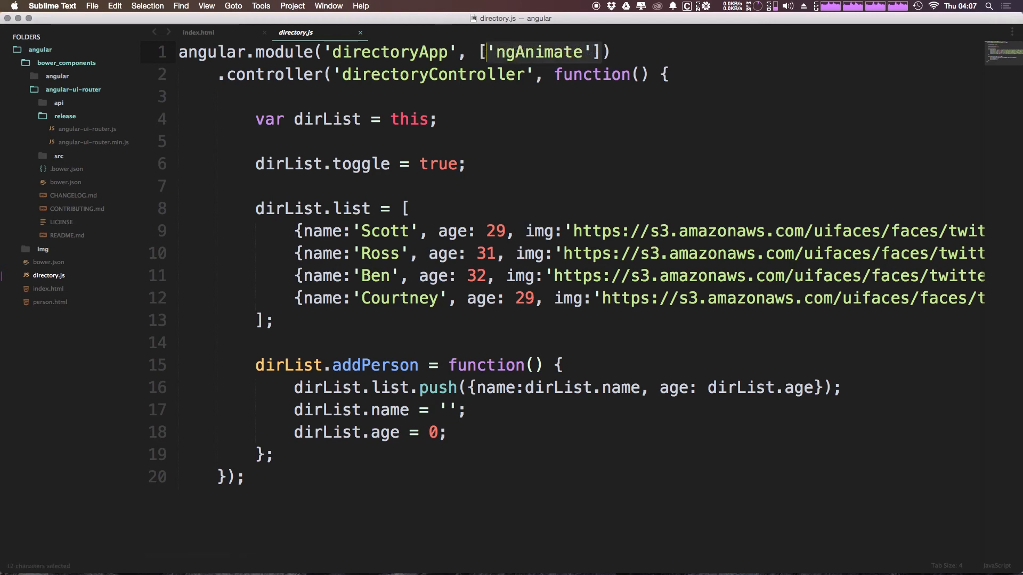
pyautogui.moveTo(550, 62)
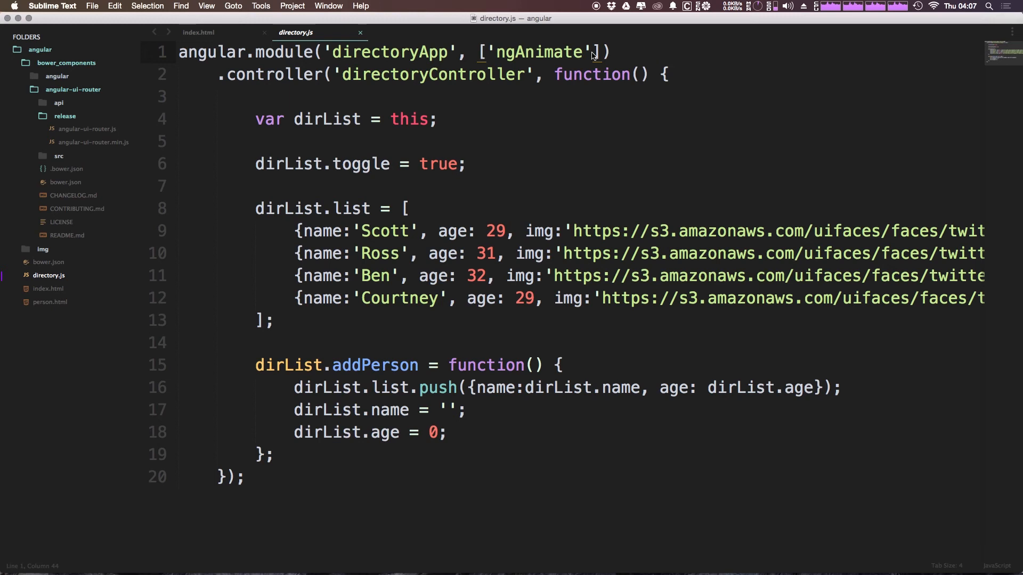
pyautogui.write(',')
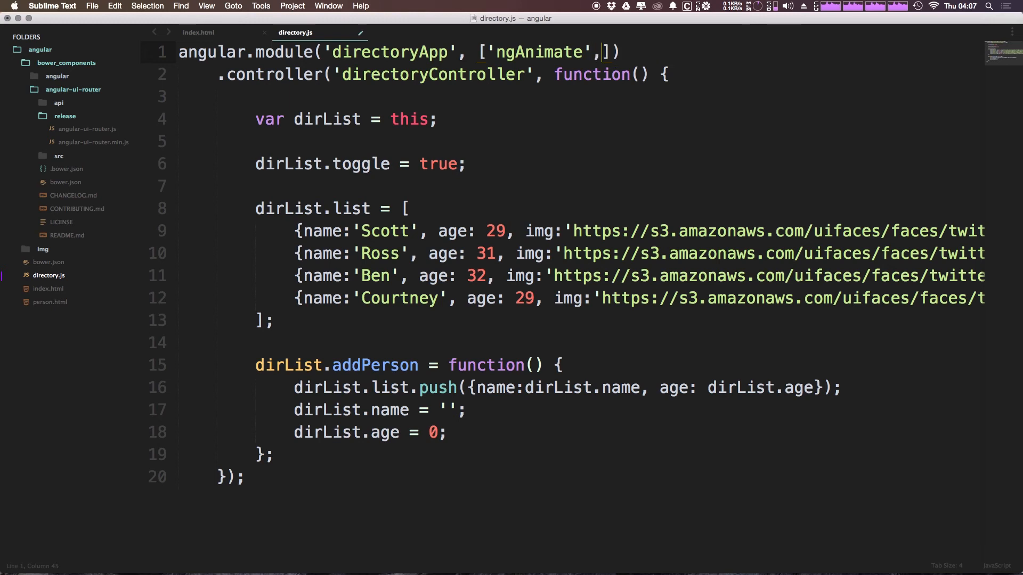
pyautogui.write("'")
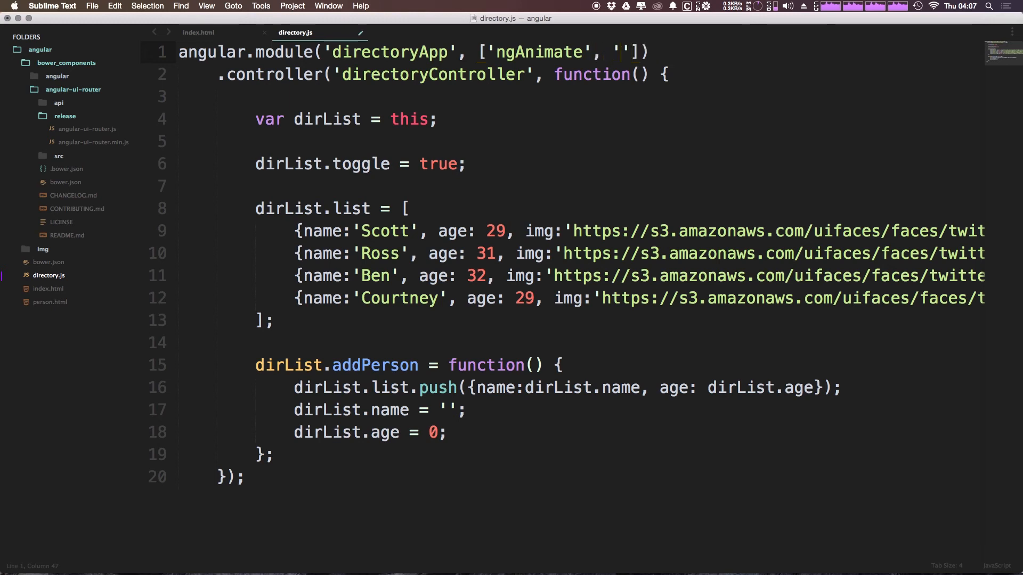
pyautogui.write('ui.')
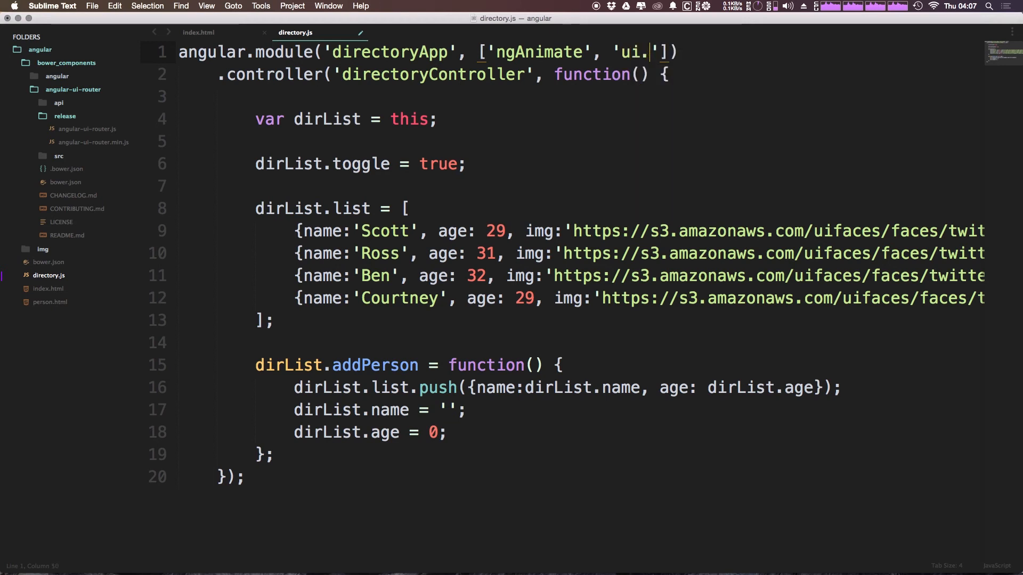
pyautogui.write('router')
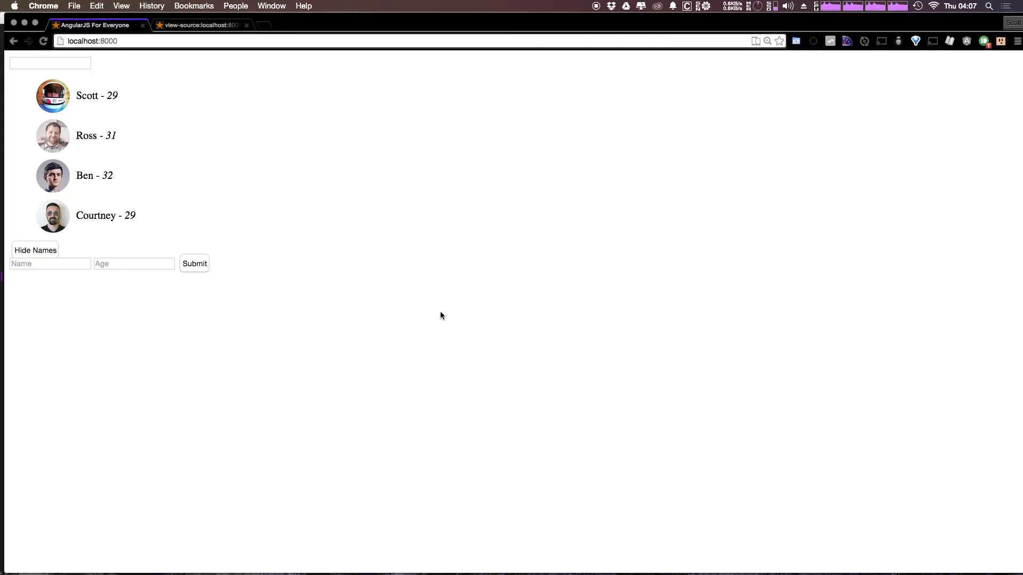
# Inspect the localhost:8000 directory page so the developer tools console can be checked
pyautogui.rightClick(441, 316)
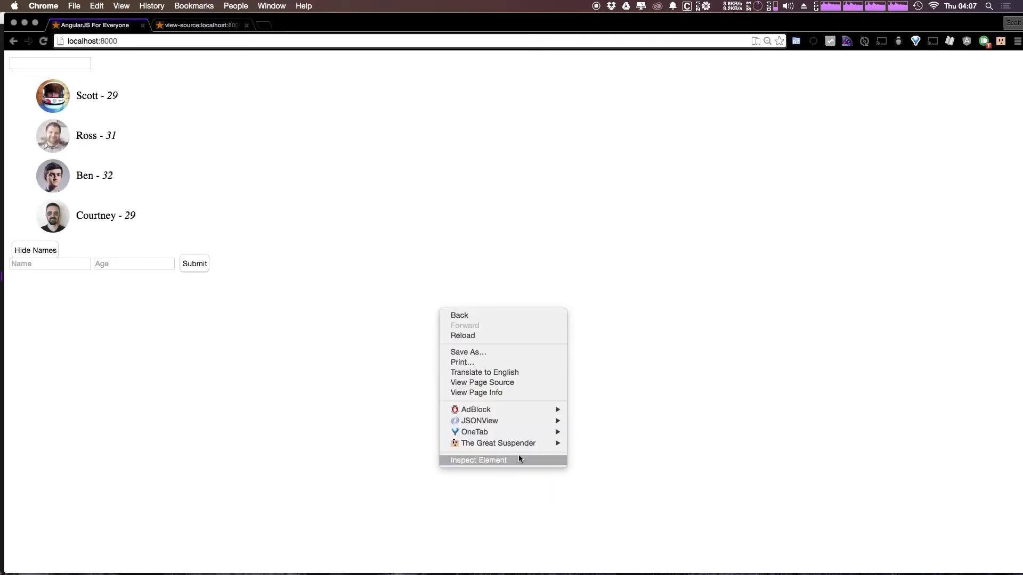
pyautogui.click(594, 372)
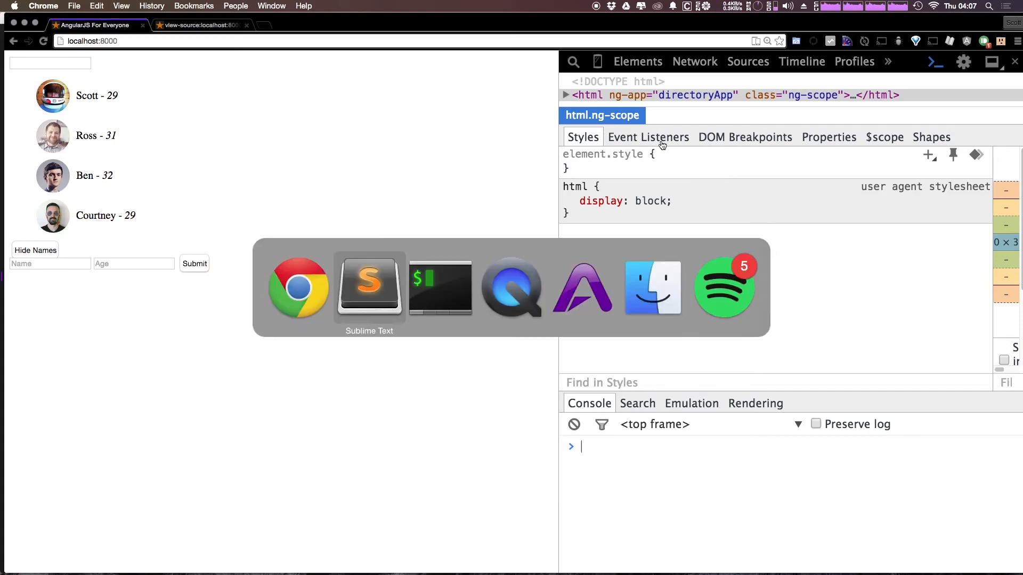
# View bower_components/angular/angular.min.js in the editor to read its version
pyautogui.click(368, 286)
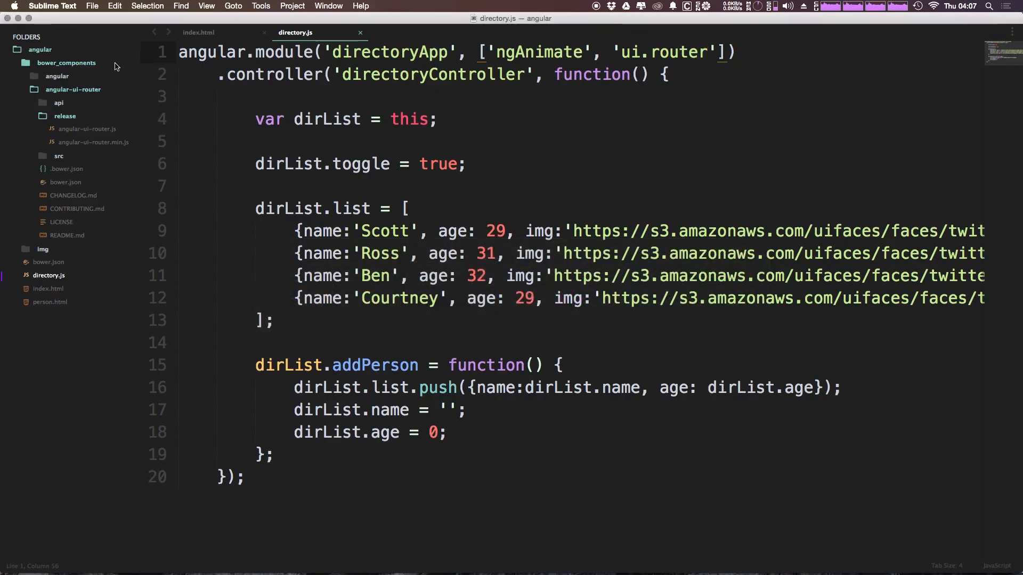
pyautogui.click(57, 75)
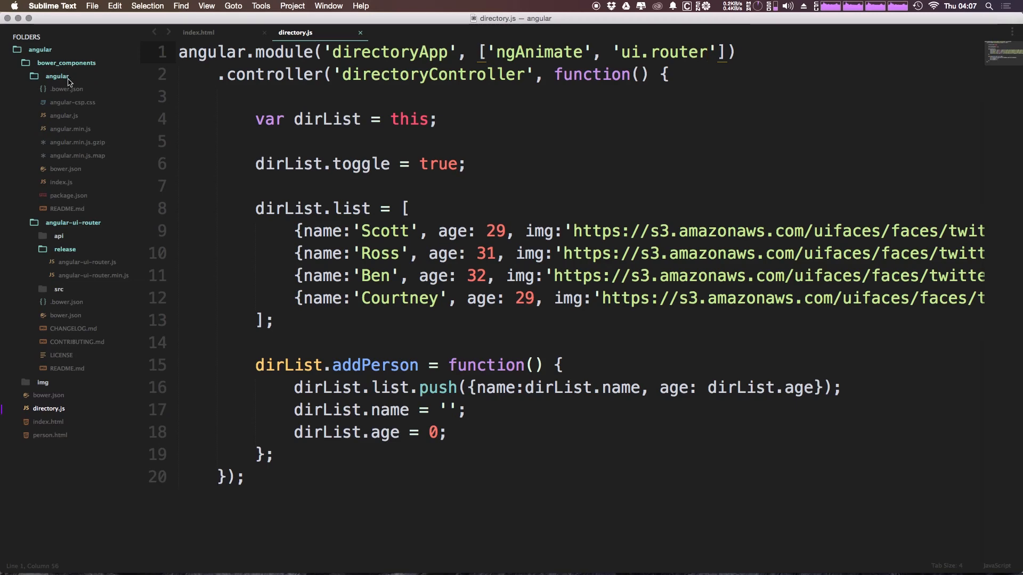
pyautogui.moveTo(112, 161)
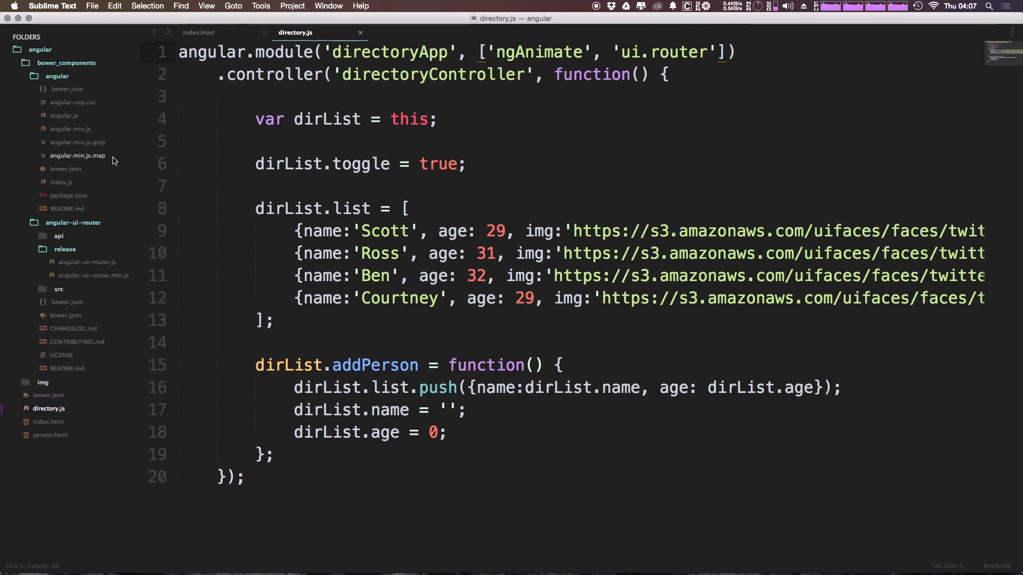
pyautogui.click(71, 129)
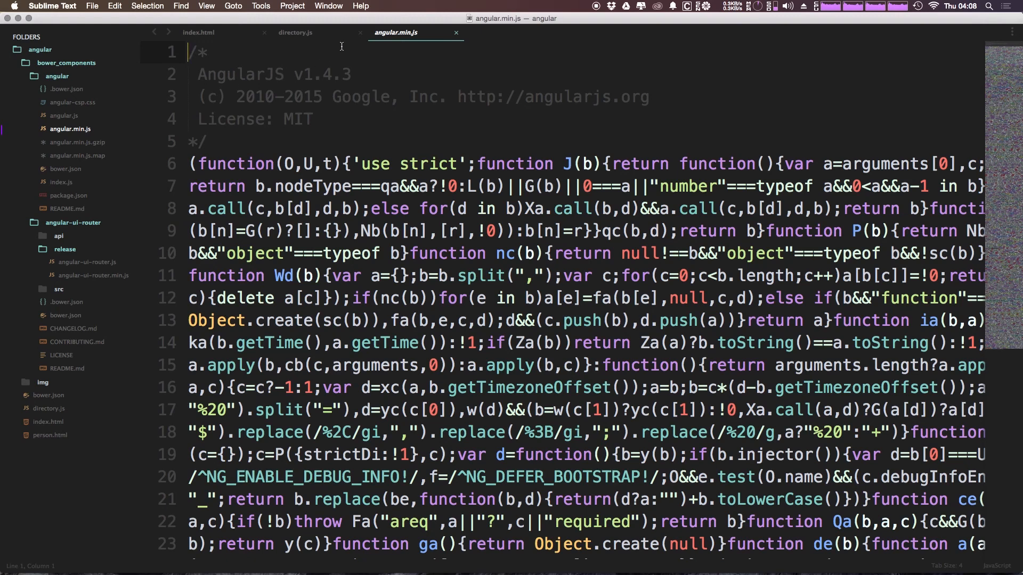
# Return to index.html and select the 1.4.0 version in the animate script URL on line 6
pyautogui.click(198, 31)
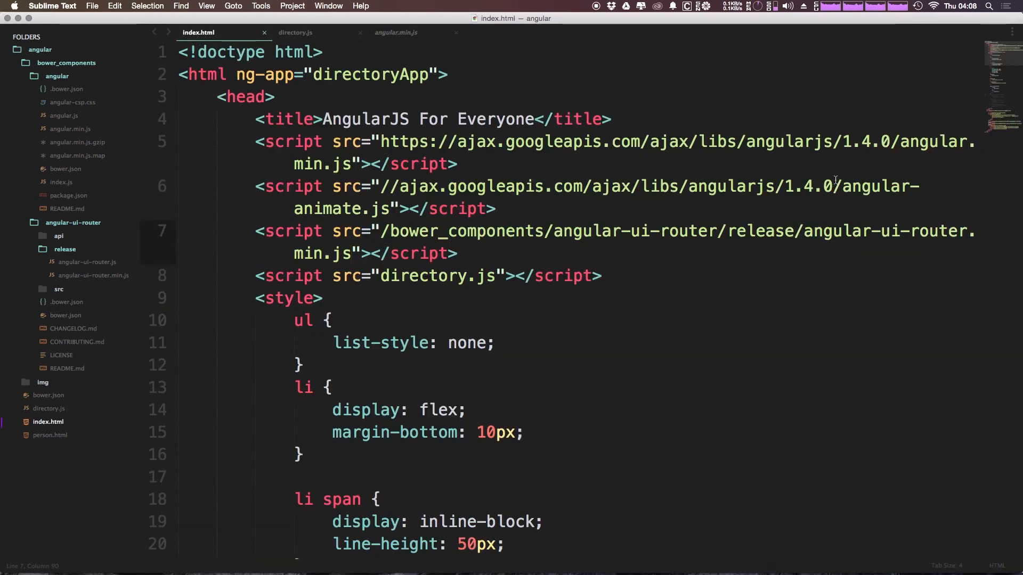
pyautogui.doubleClick(807, 185)
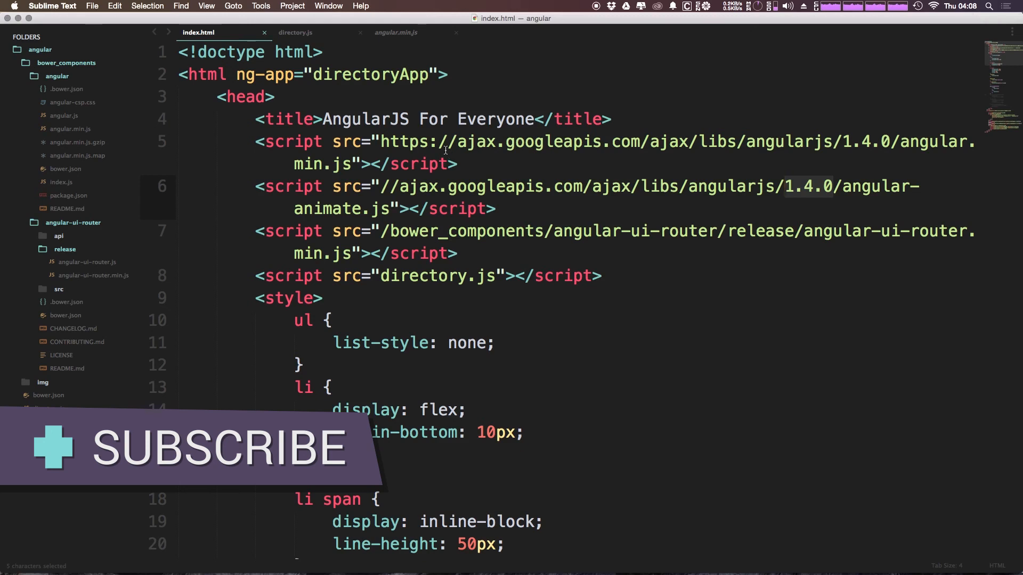
pyautogui.moveTo(407, 240)
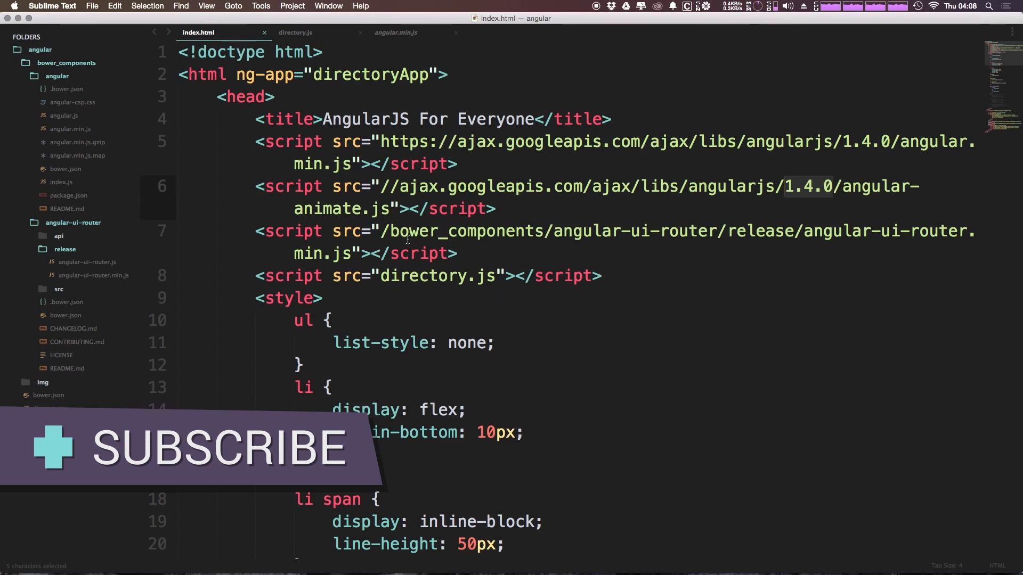
pyautogui.moveTo(926, 105)
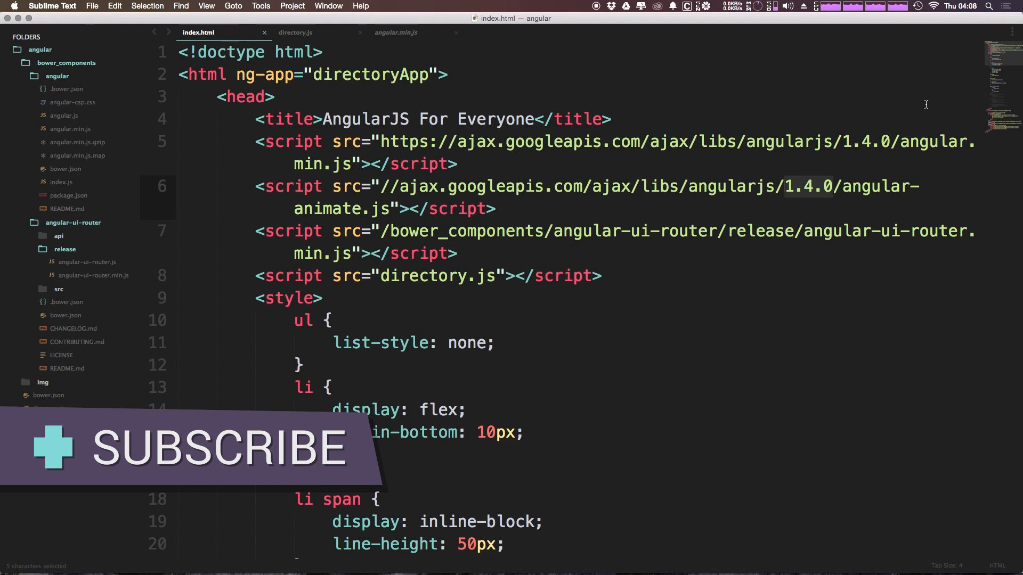
pyautogui.moveTo(656, 163)
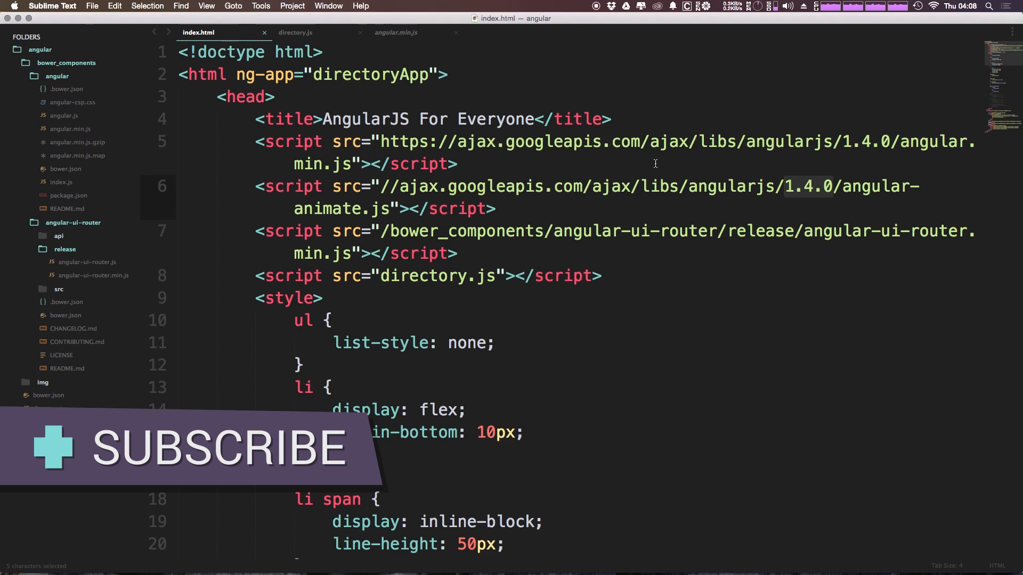
pyautogui.moveTo(656, 196)
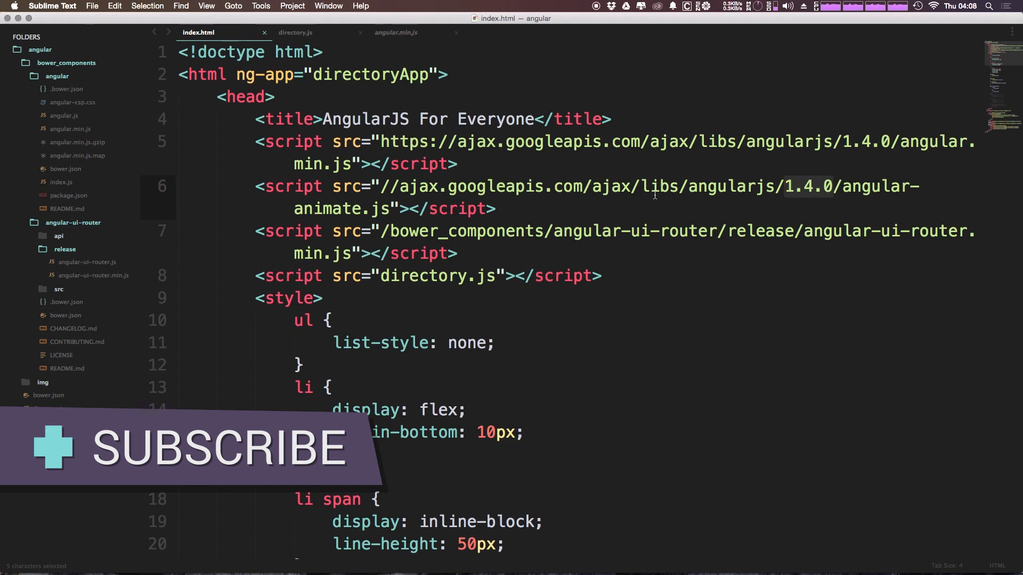
pyautogui.moveTo(664, 273)
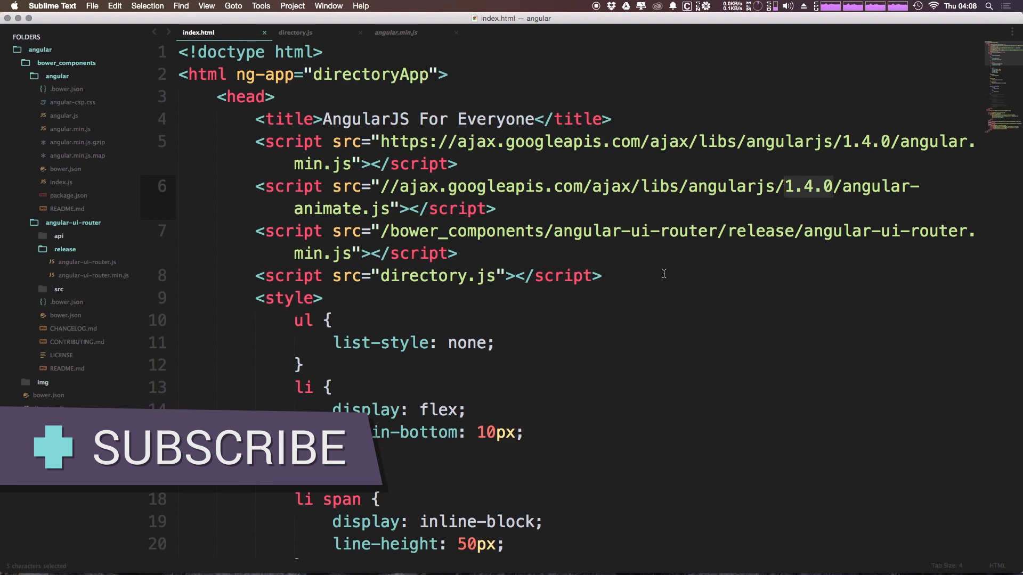